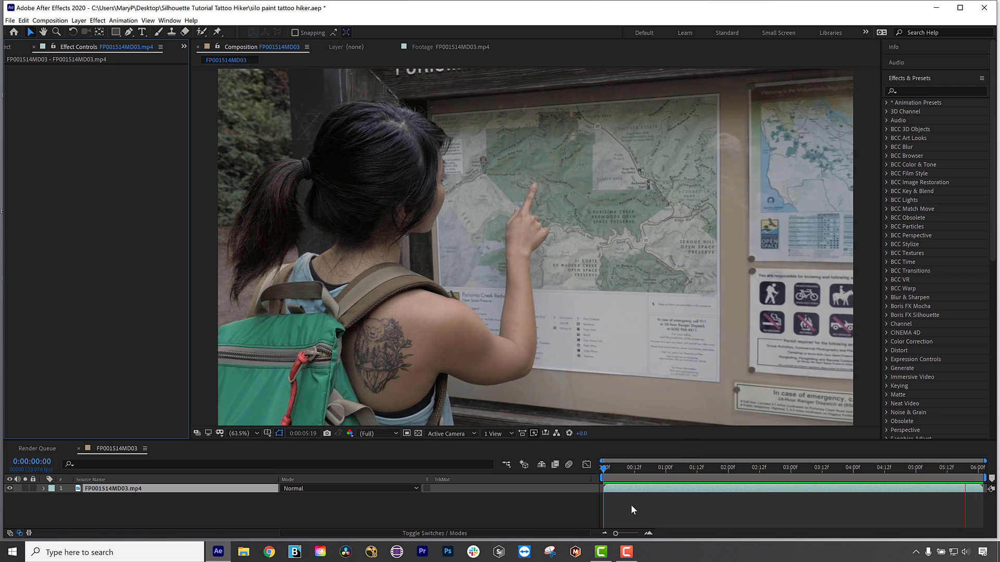
# Select the FP001514MD03.mp4 footage layer in the Timeline panel.
pyautogui.click(701, 466)
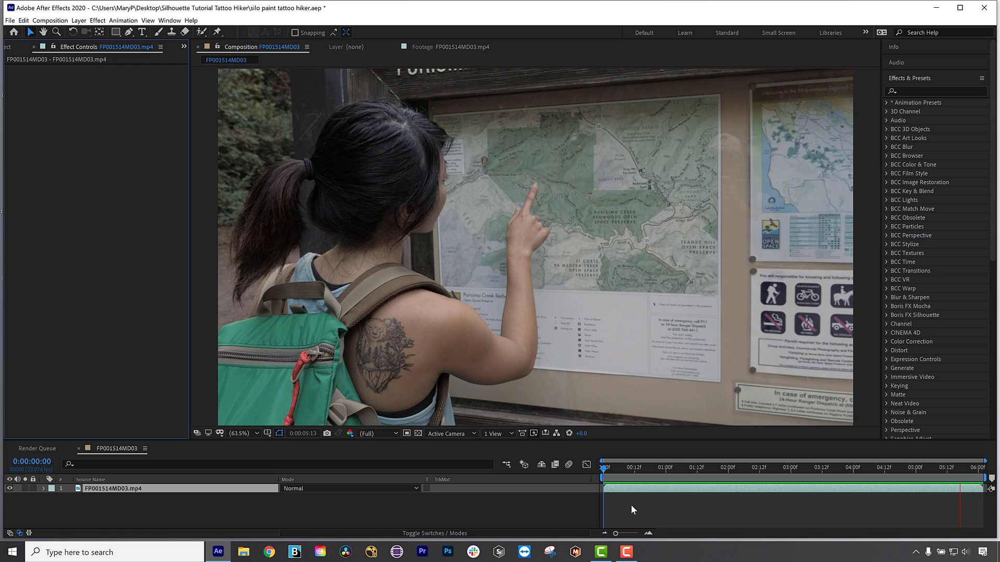
pyautogui.click(703, 488)
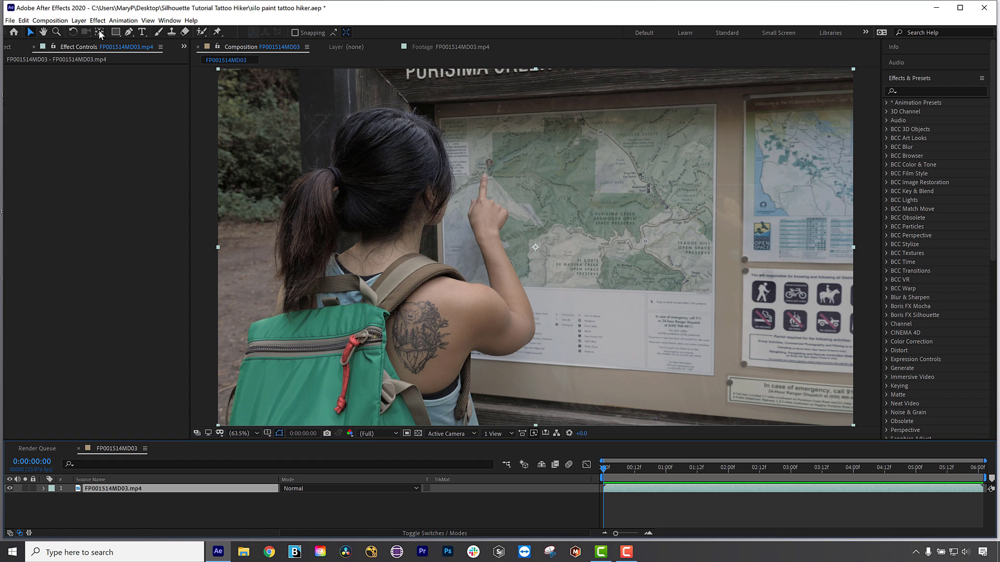
# Apply Boris FX Silhouette > Silhouette Paint to the hiker footage layer.
pyautogui.click(151, 32)
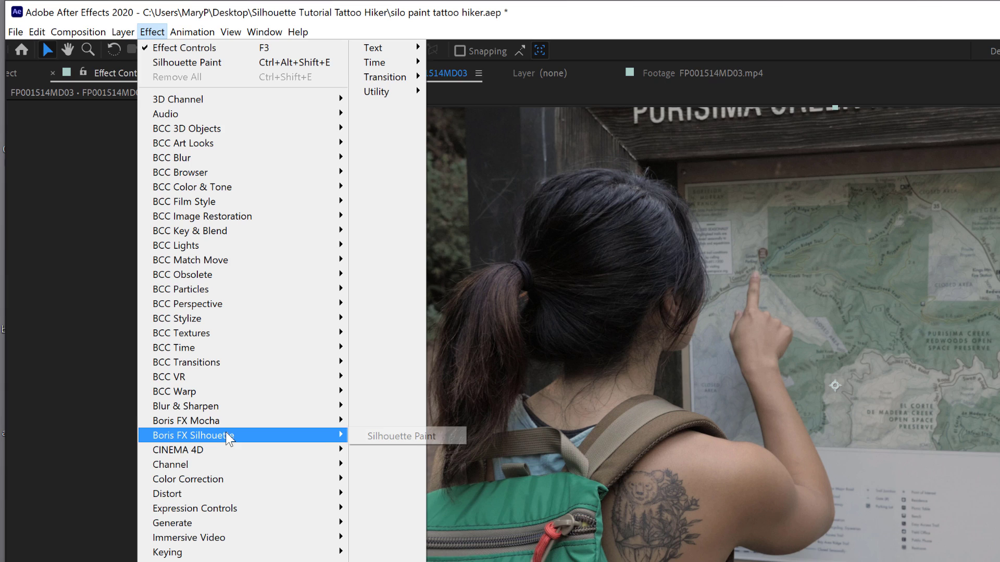
pyautogui.click(402, 436)
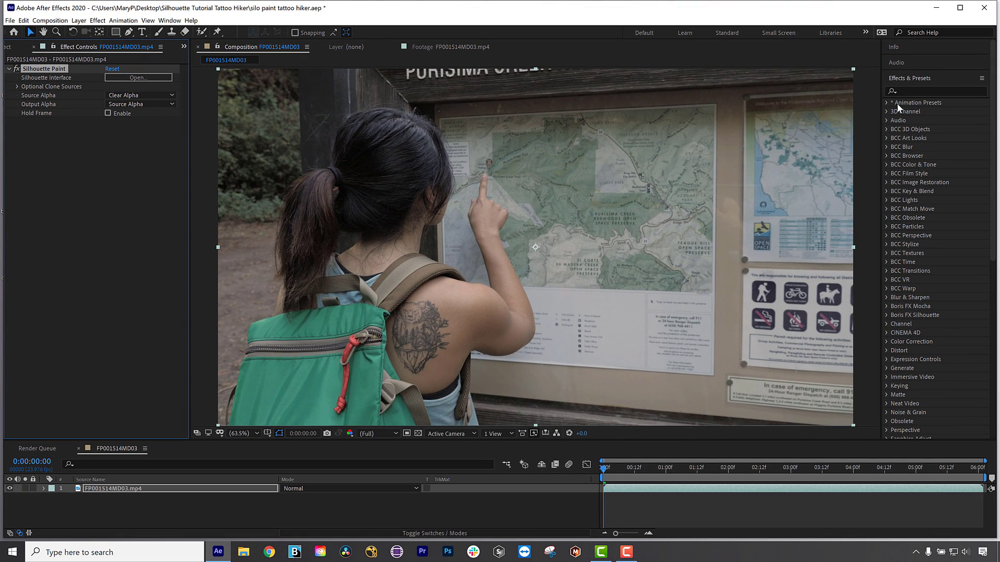
pyautogui.moveTo(496, 166)
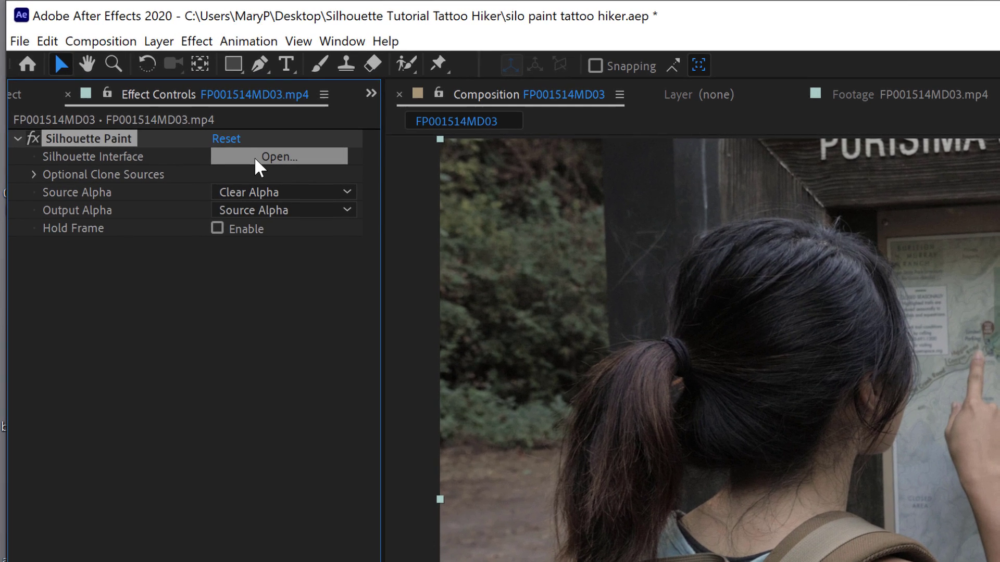
# Launch Silhouette Paint and create the project 'FP001514MD03_tattoo remove'.
pyautogui.click(278, 156)
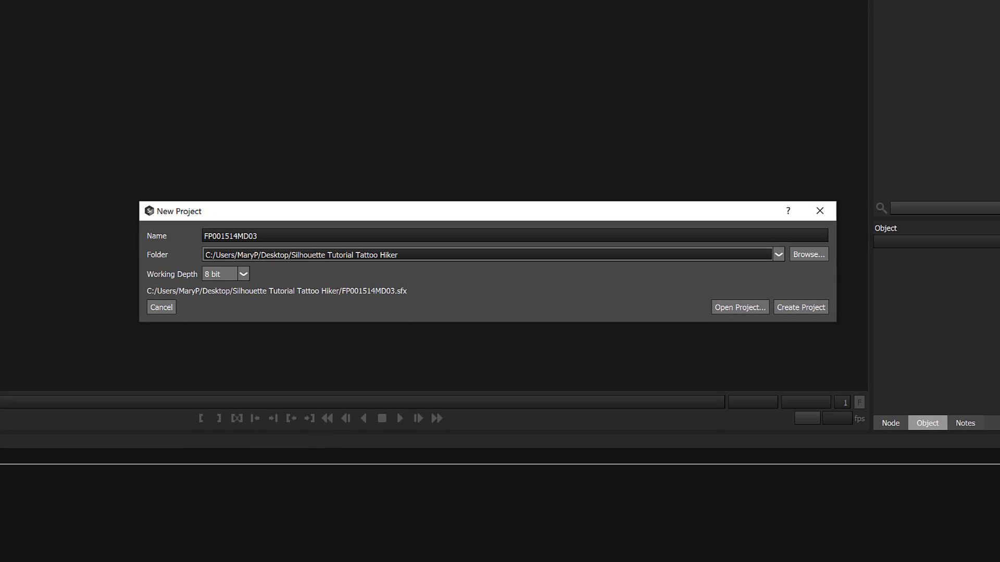
pyautogui.moveTo(88, 171)
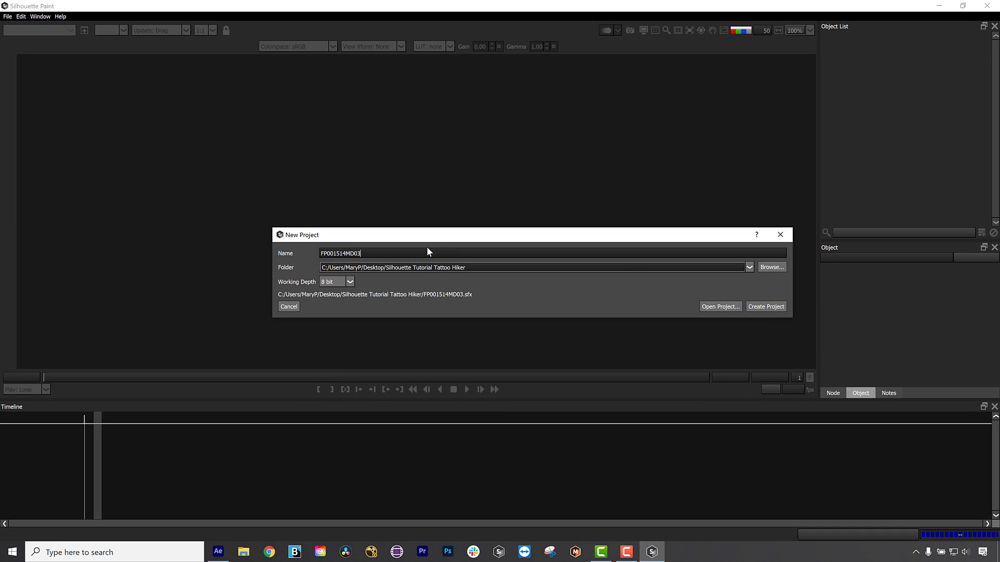
pyautogui.write('_tattoo')
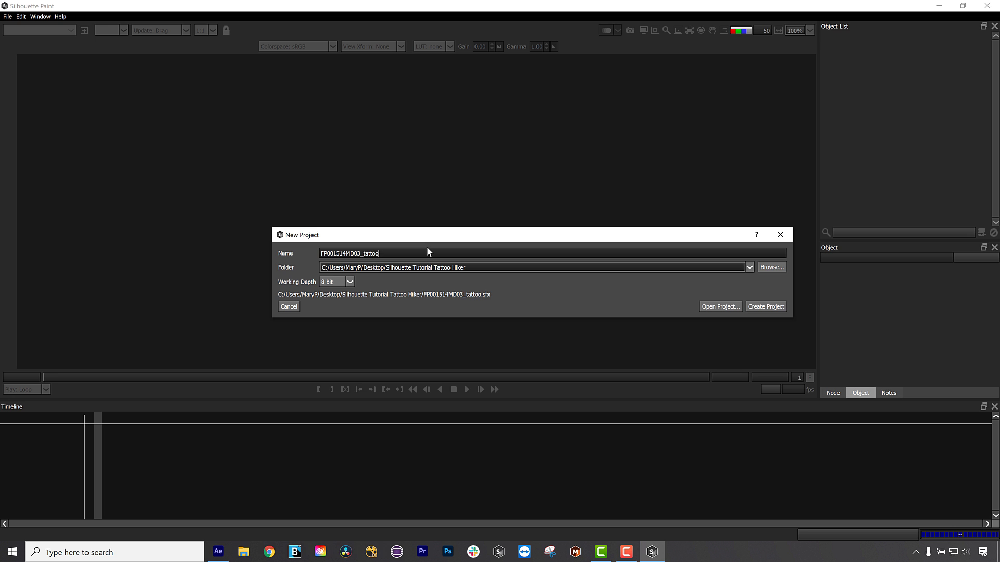
pyautogui.write('remove')
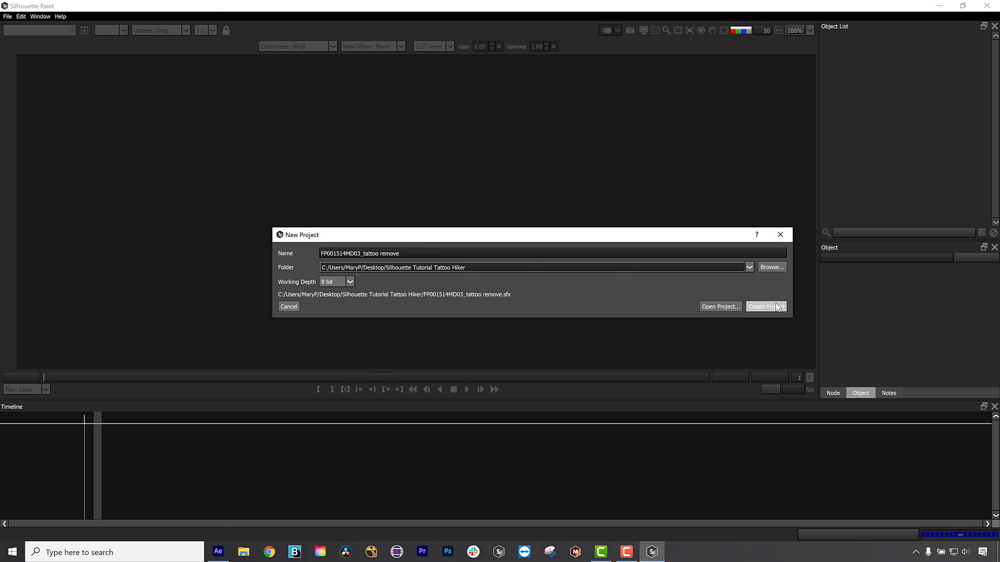
pyautogui.click(764, 306)
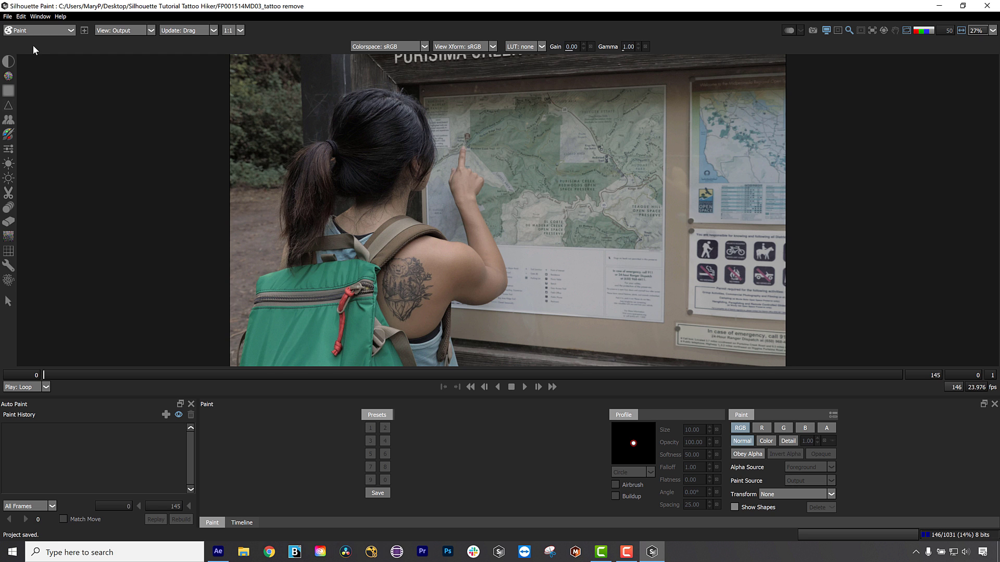
# In Roto, turn off Auto pixel percentage and preview the Mocha tracker's luminance image.
pyautogui.click(38, 30)
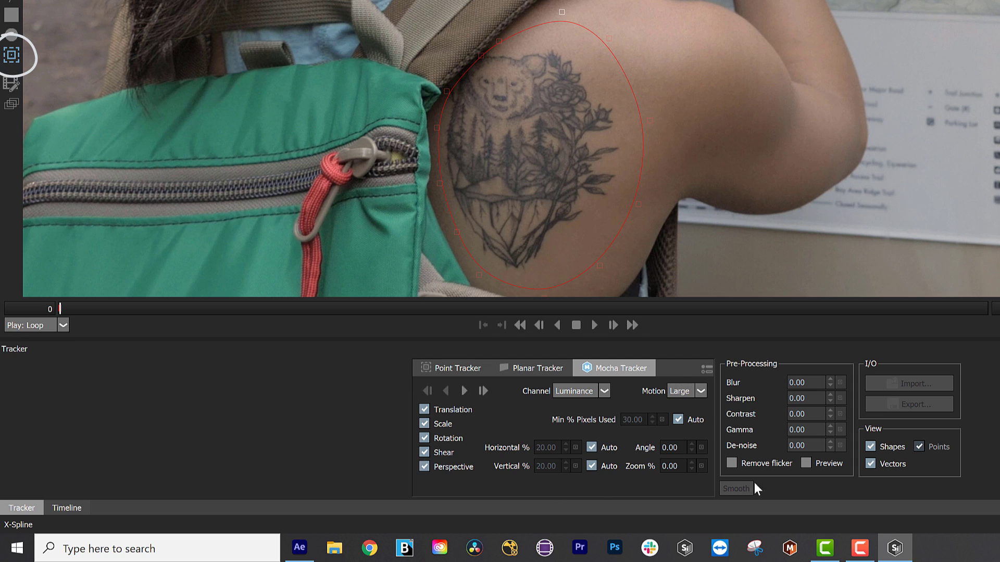
pyautogui.moveTo(682, 498)
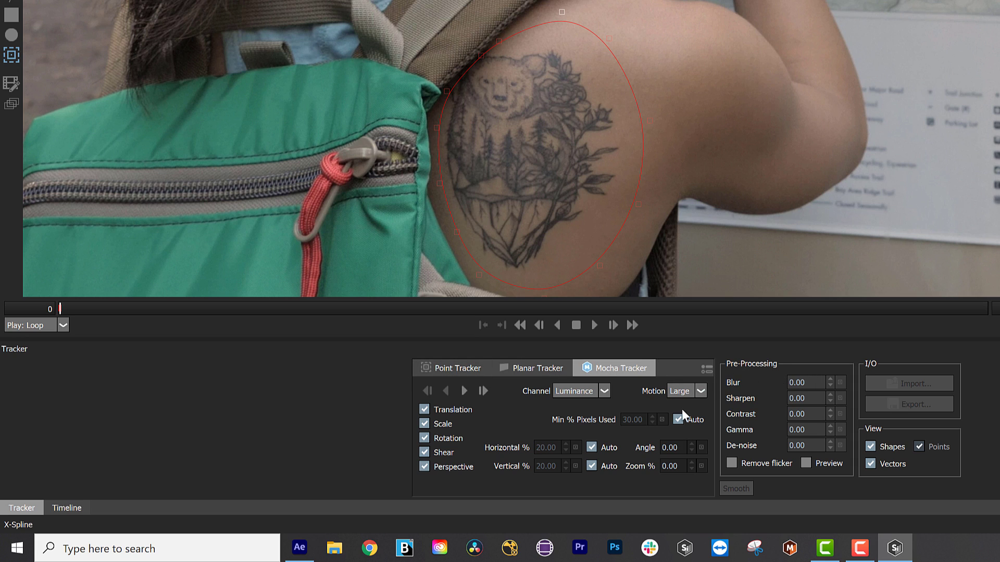
pyautogui.click(678, 419)
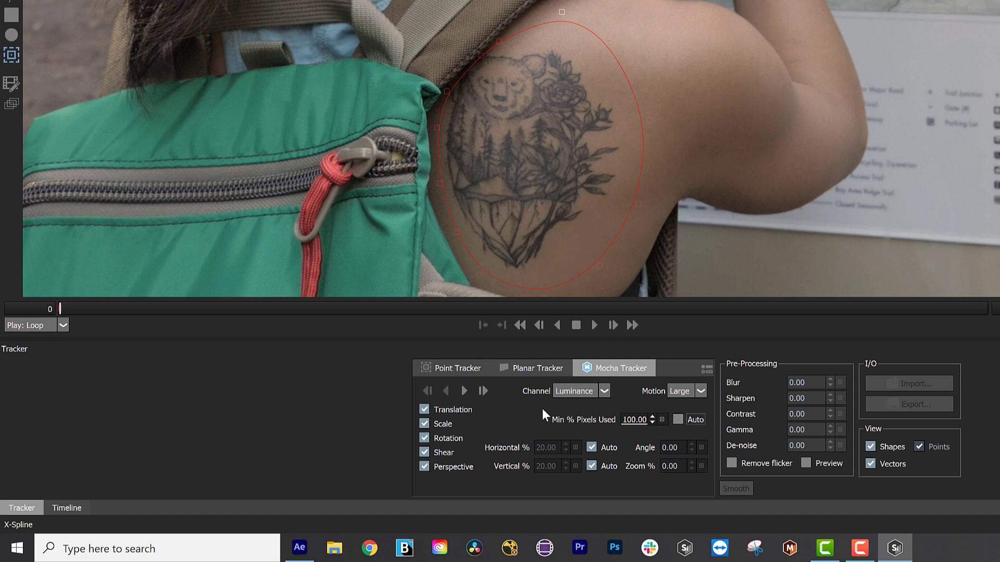
pyautogui.moveTo(800, 444)
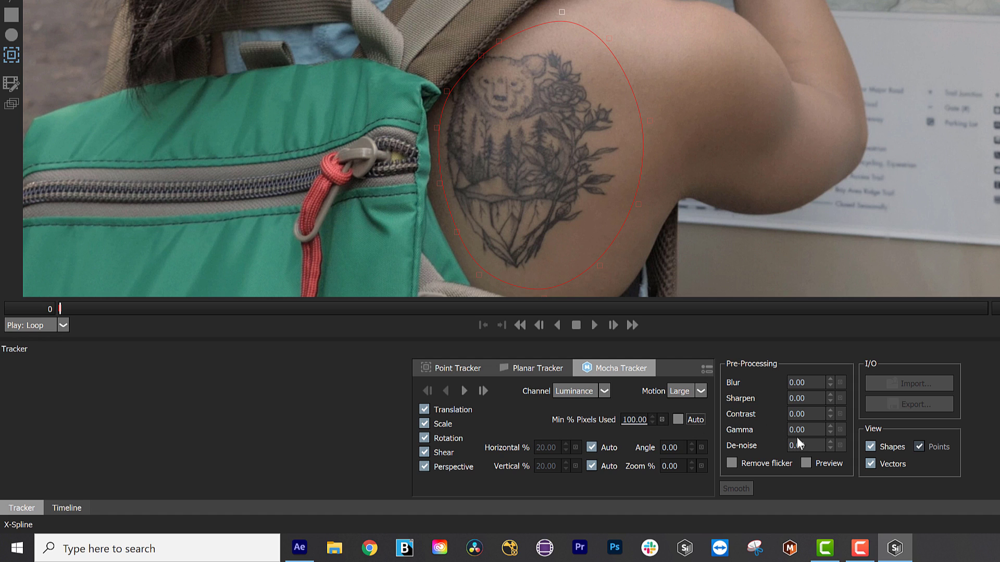
pyautogui.click(806, 463)
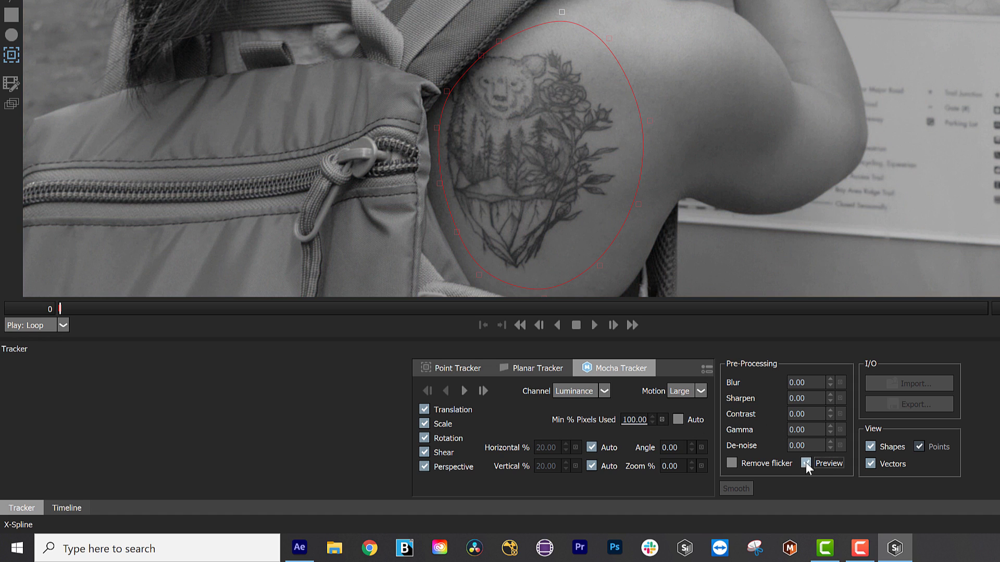
pyautogui.click(806, 463)
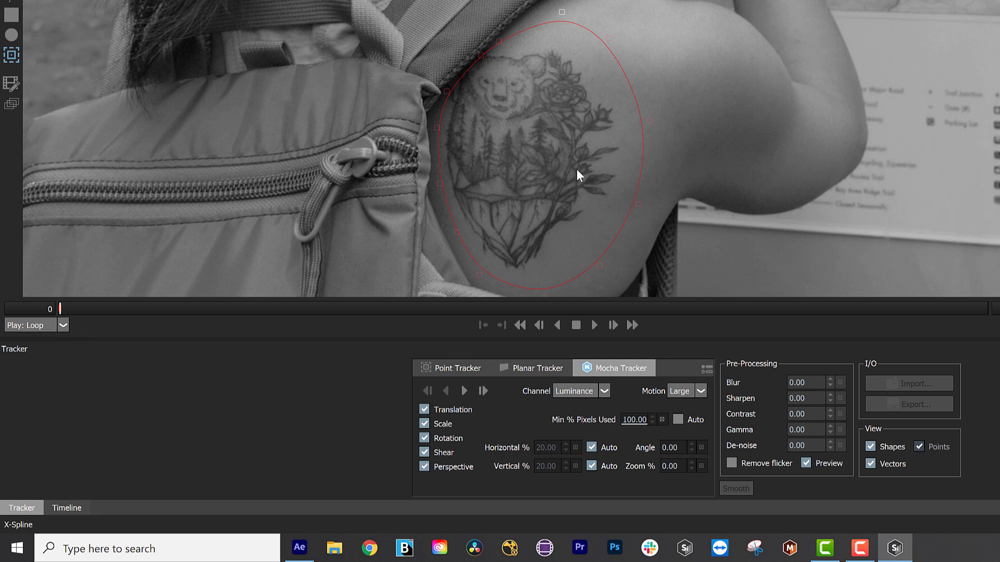
pyautogui.moveTo(813, 480)
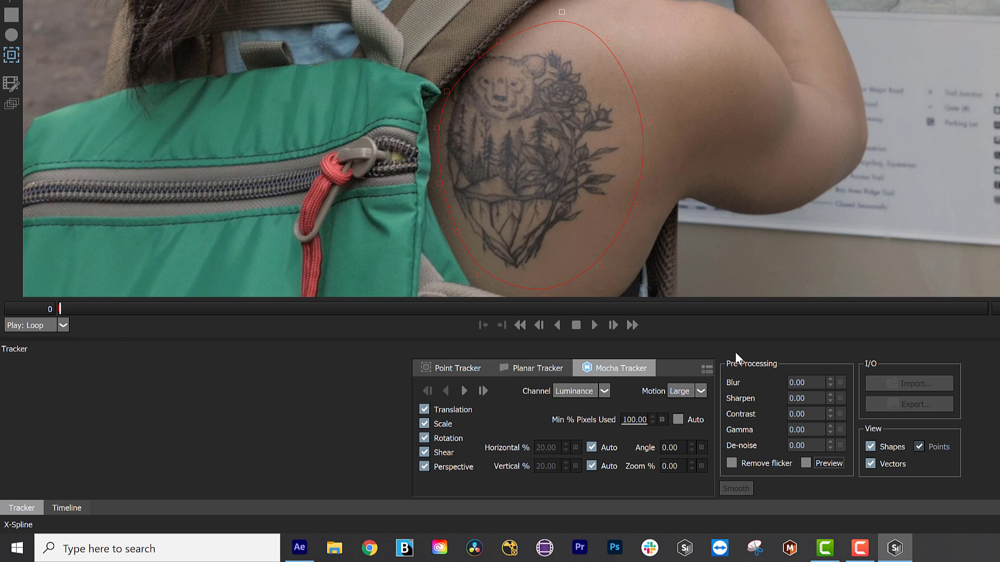
pyautogui.moveTo(466, 393)
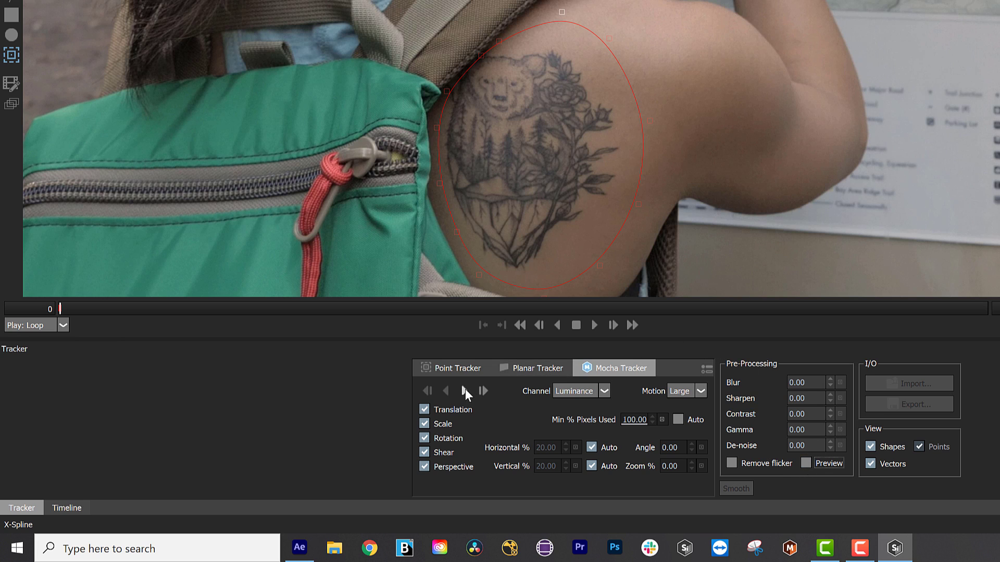
# Track the tattoo shape forward, reshape its top edge, and scrub frames to verify.
pyautogui.click(465, 391)
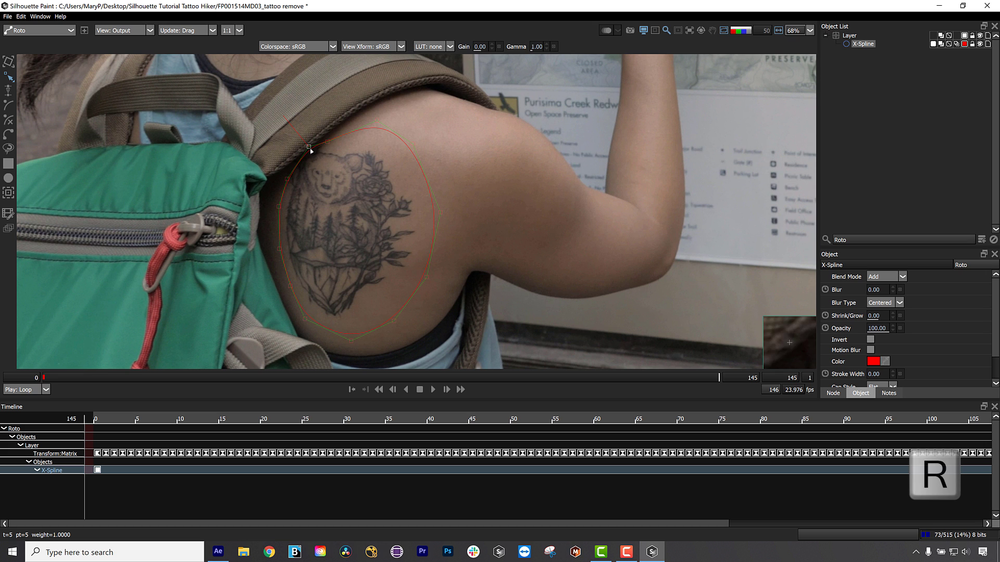
pyautogui.moveTo(308, 146); pyautogui.dragTo(279, 177)
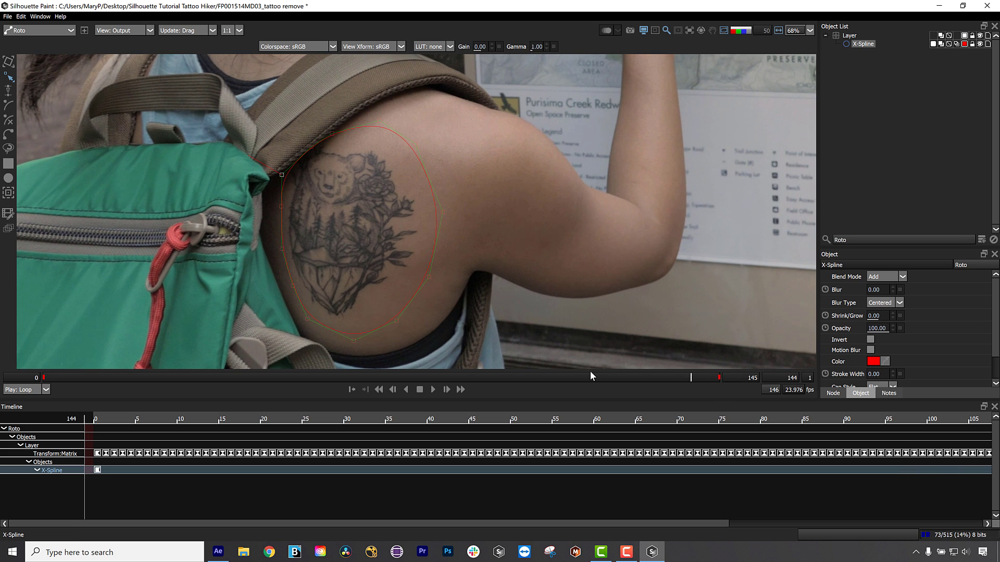
pyautogui.moveTo(691, 377); pyautogui.dragTo(262, 378)
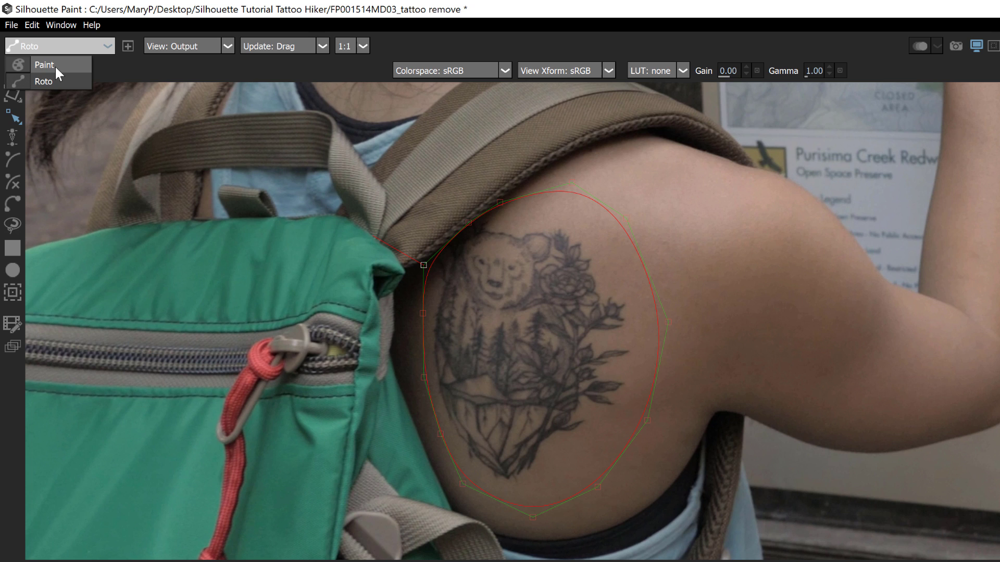
pyautogui.click(43, 65)
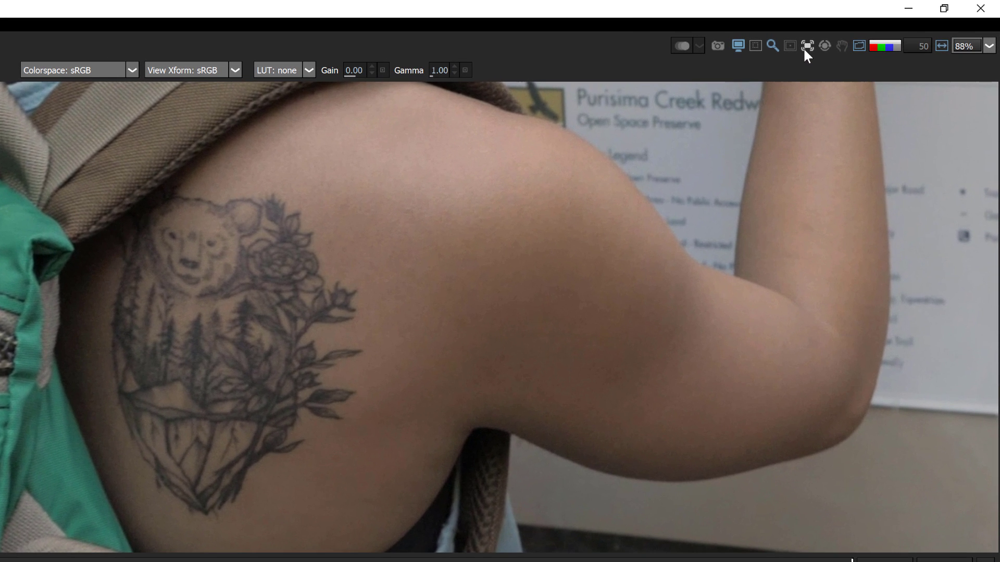
pyautogui.click(807, 45)
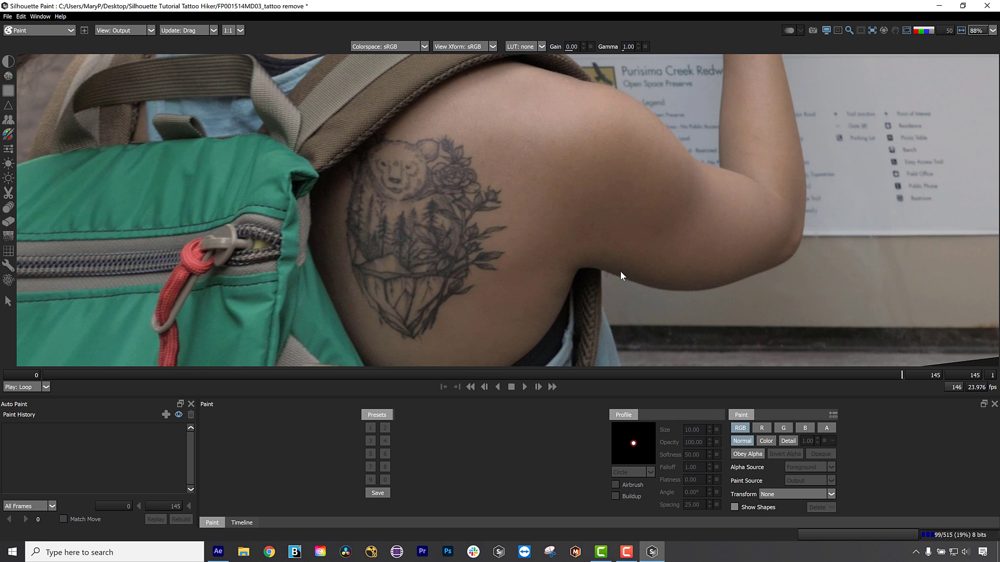
pyautogui.moveTo(508, 240)
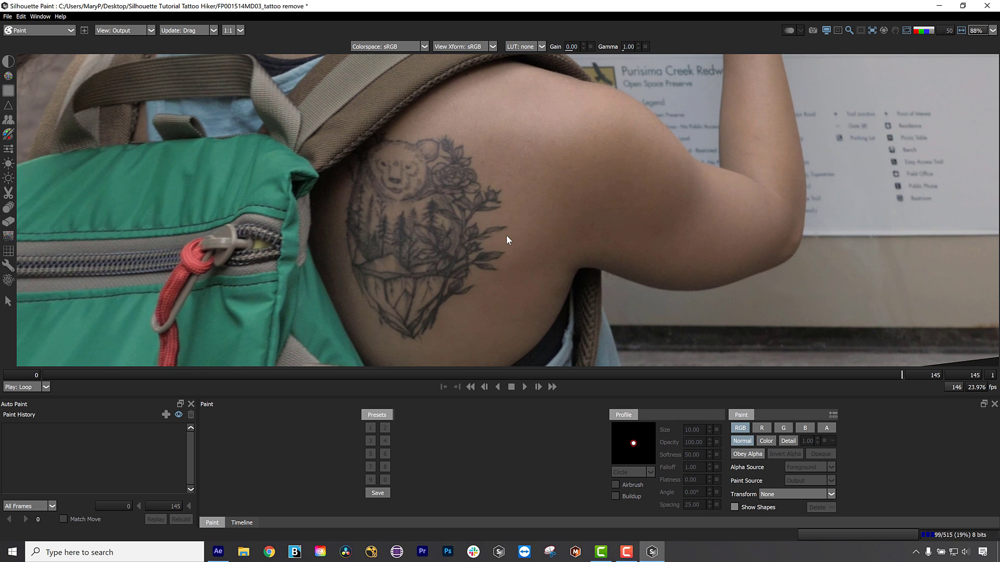
pyautogui.moveTo(508, 233)
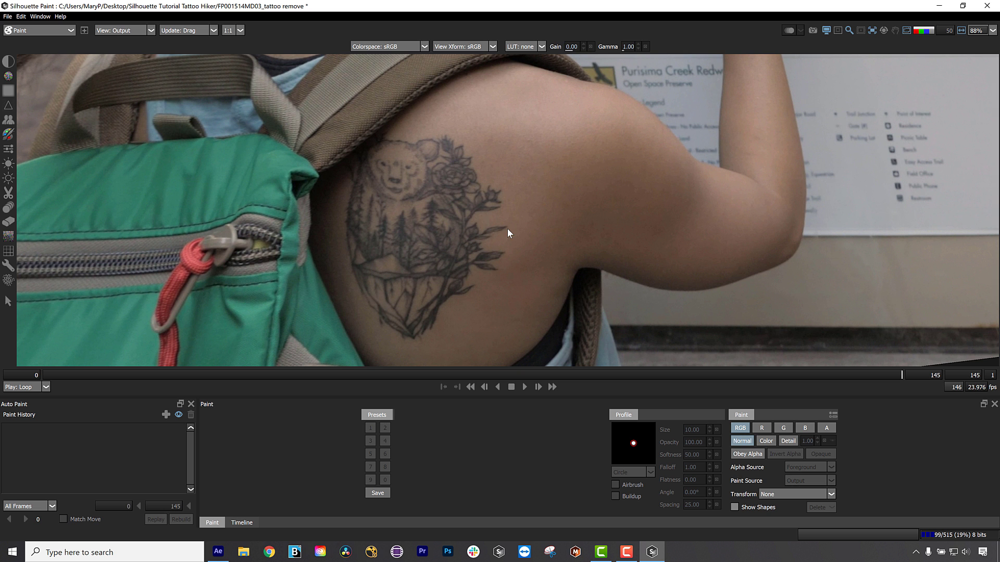
pyautogui.moveTo(16, 147)
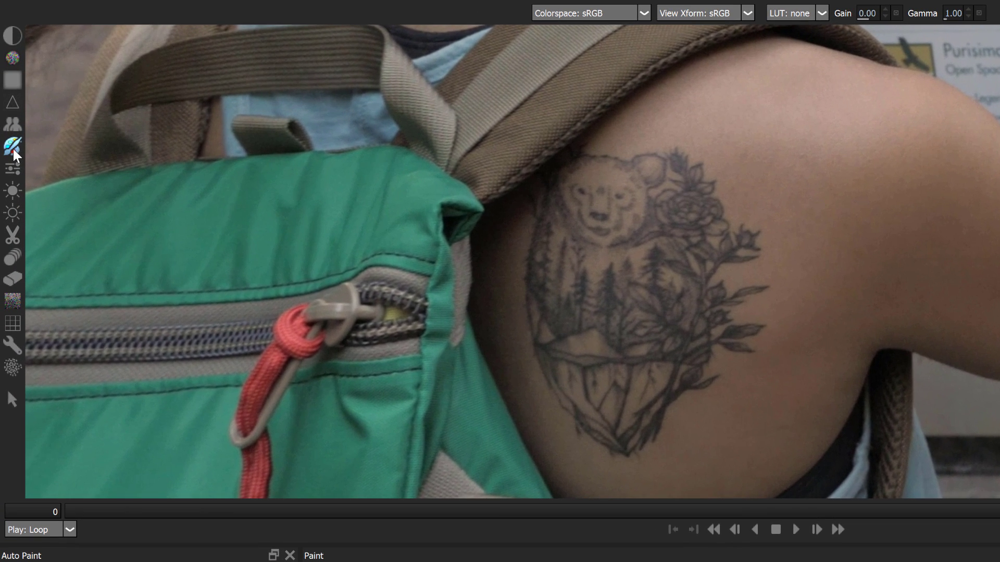
pyautogui.moveTo(12, 145)
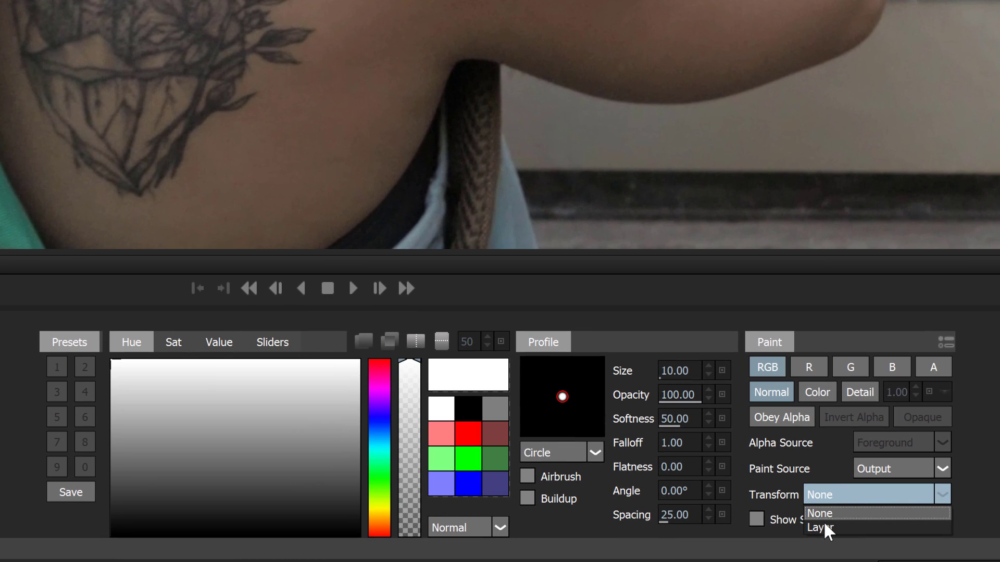
# Set paint Transform to Layer so strokes follow the tracked layer's motion.
pyautogui.click(820, 527)
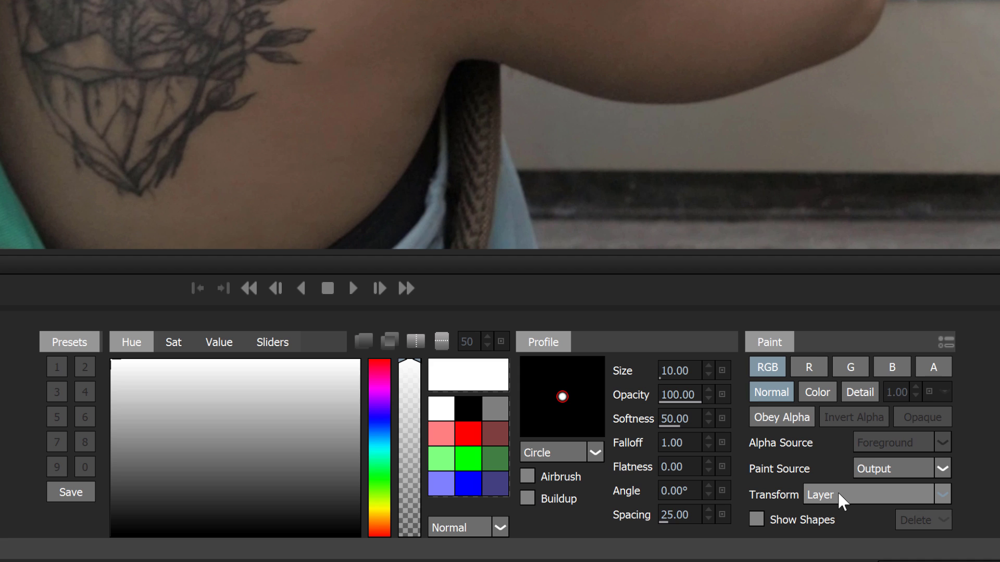
pyautogui.click(757, 520)
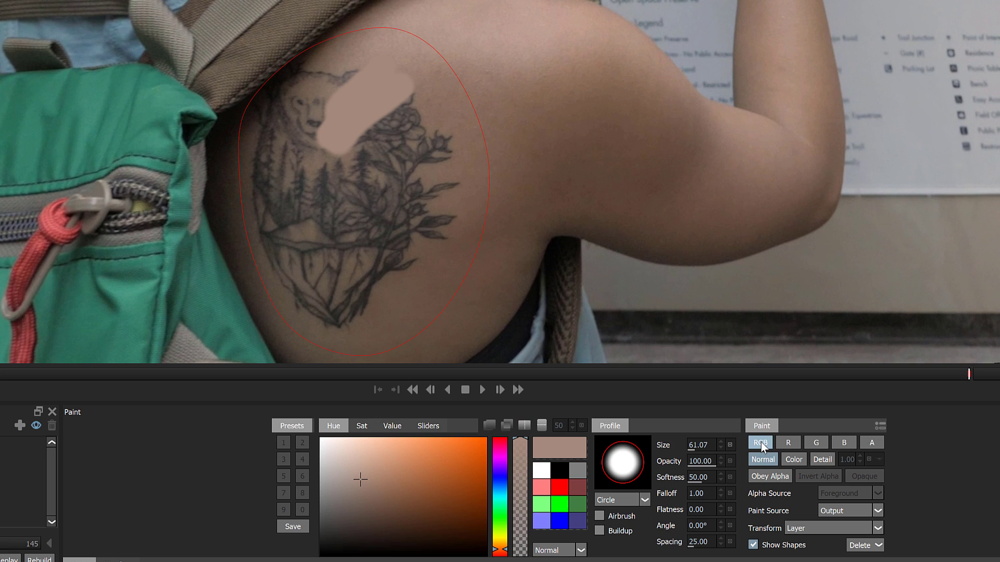
# With RGB on, paint skin tone over the bear's head and the tattoo's right-side flowers.
pyautogui.click(760, 442)
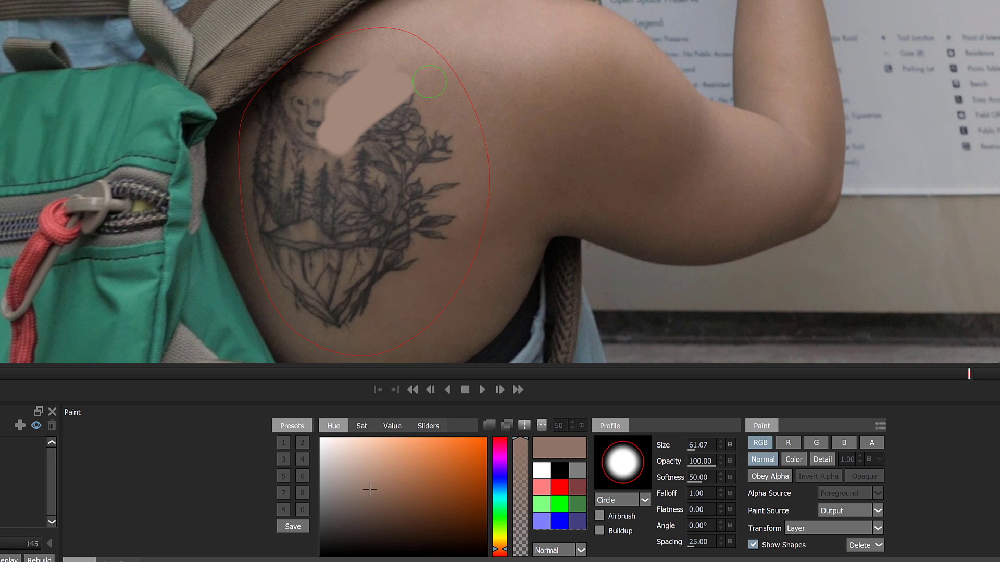
pyautogui.moveTo(431, 82); pyautogui.dragTo(363, 152)
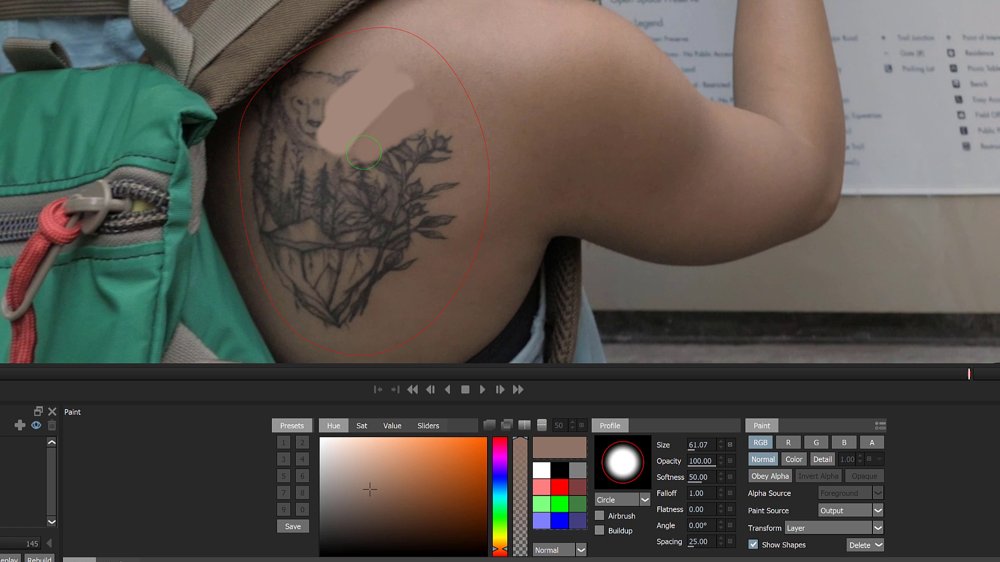
pyautogui.moveTo(364, 152); pyautogui.dragTo(430, 139)
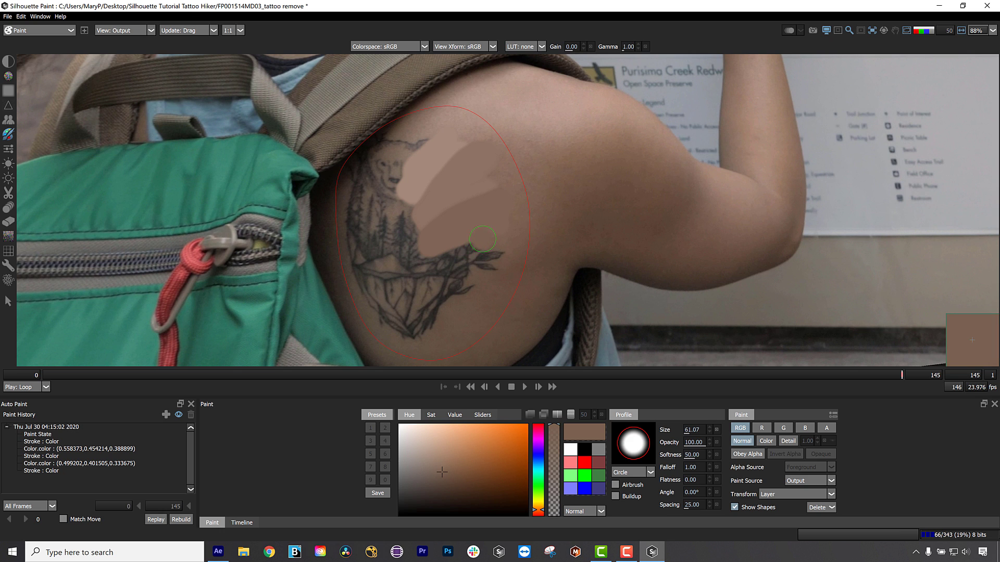
pyautogui.moveTo(482, 239); pyautogui.dragTo(471, 272)
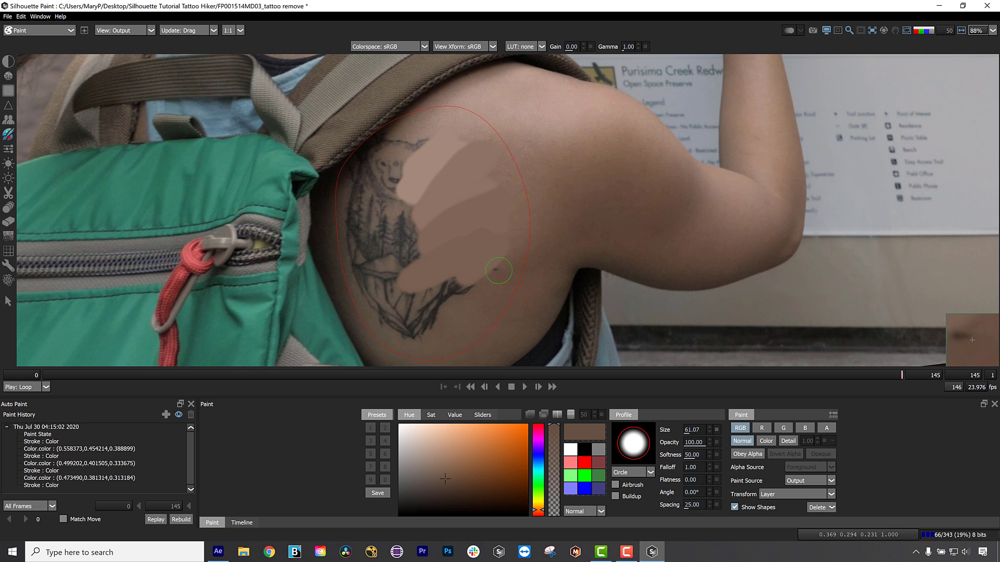
pyautogui.moveTo(498, 270); pyautogui.dragTo(429, 335)
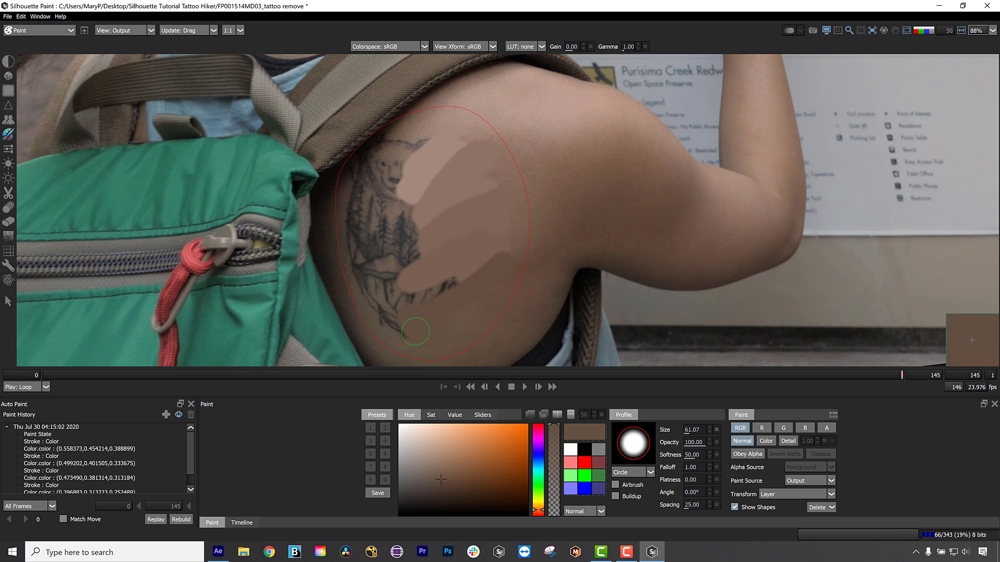
# Cover the tattoo's bottom tip, ears and left-edge lines, then soften the patch's lower edge.
pyautogui.moveTo(415, 332); pyautogui.dragTo(406, 139)
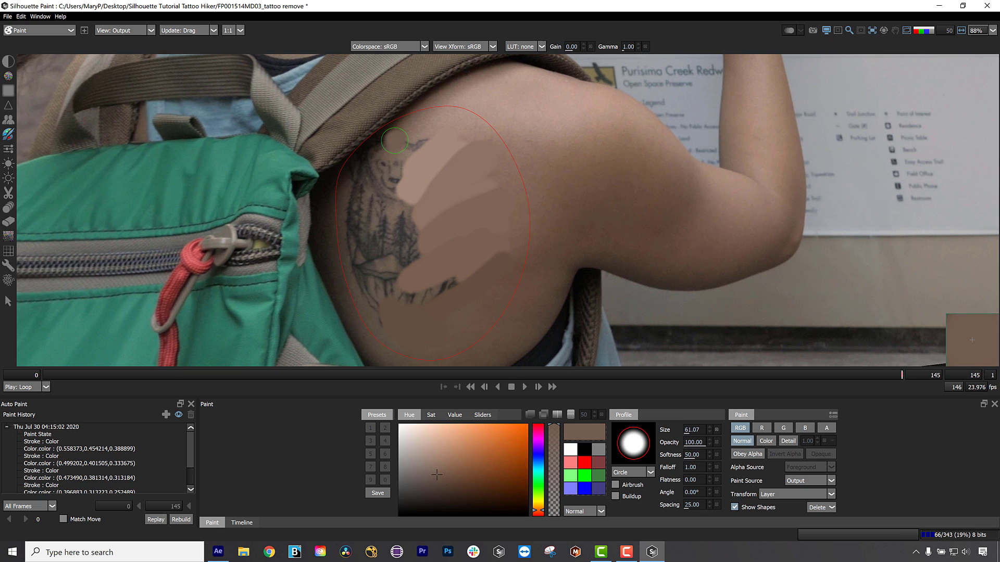
pyautogui.moveTo(394, 139); pyautogui.dragTo(354, 239)
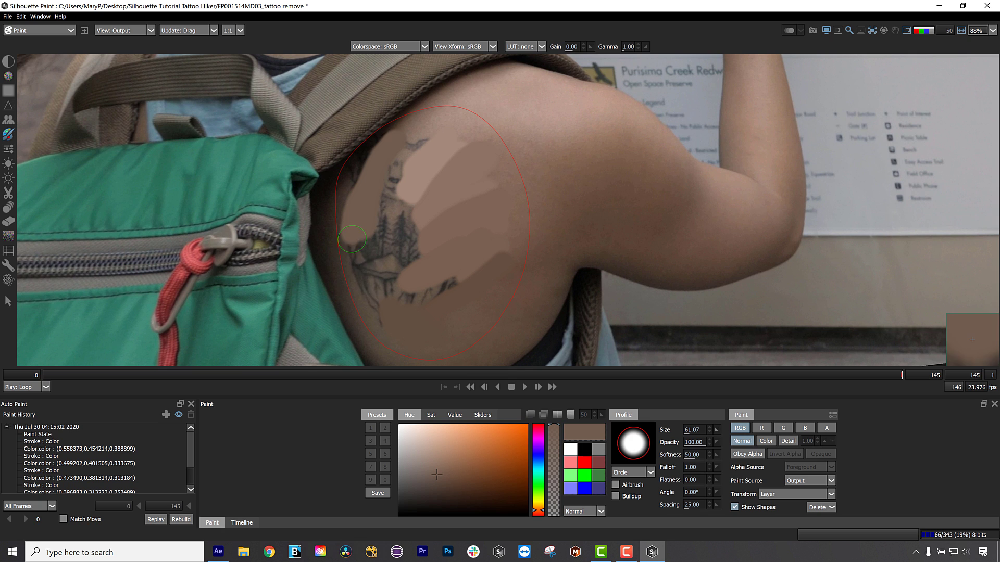
pyautogui.moveTo(351, 239); pyautogui.dragTo(433, 348)
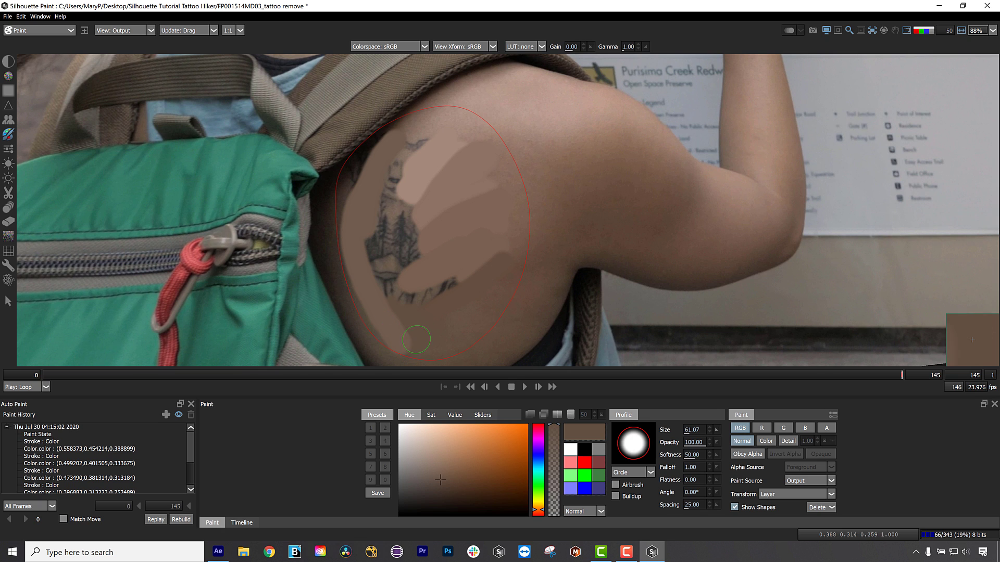
pyautogui.moveTo(418, 339); pyautogui.dragTo(370, 293)
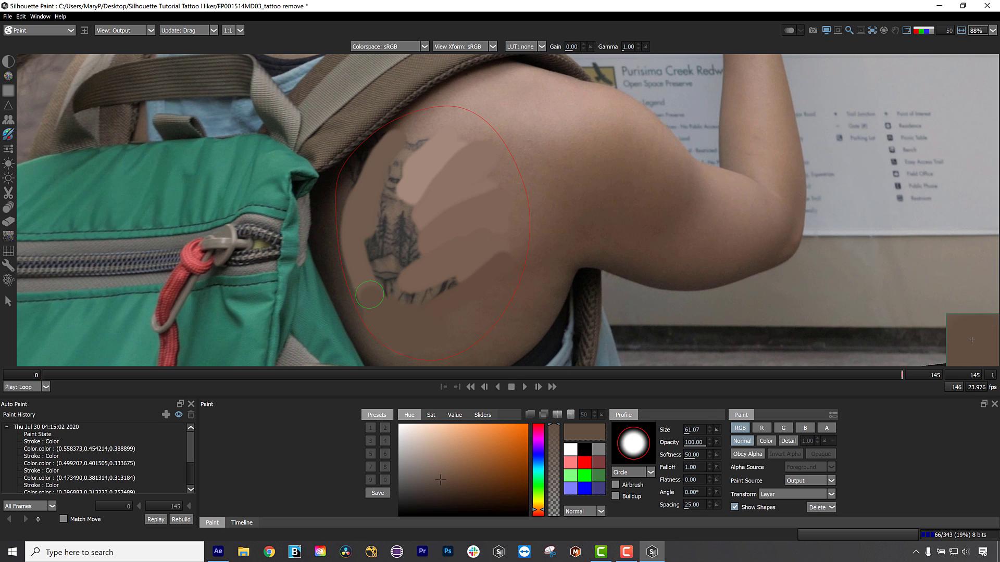
pyautogui.moveTo(370, 294); pyautogui.dragTo(347, 213)
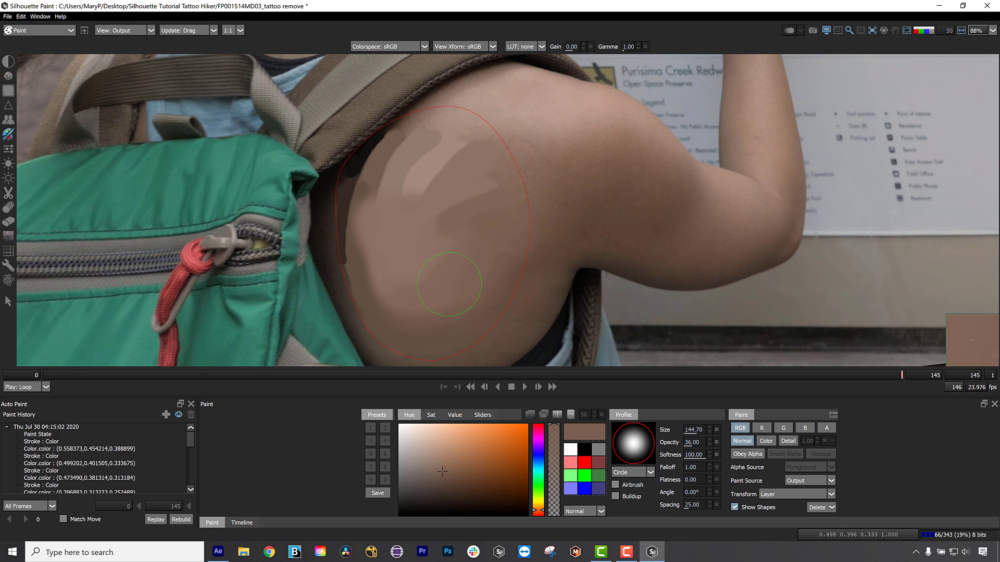
pyautogui.moveTo(438, 340)
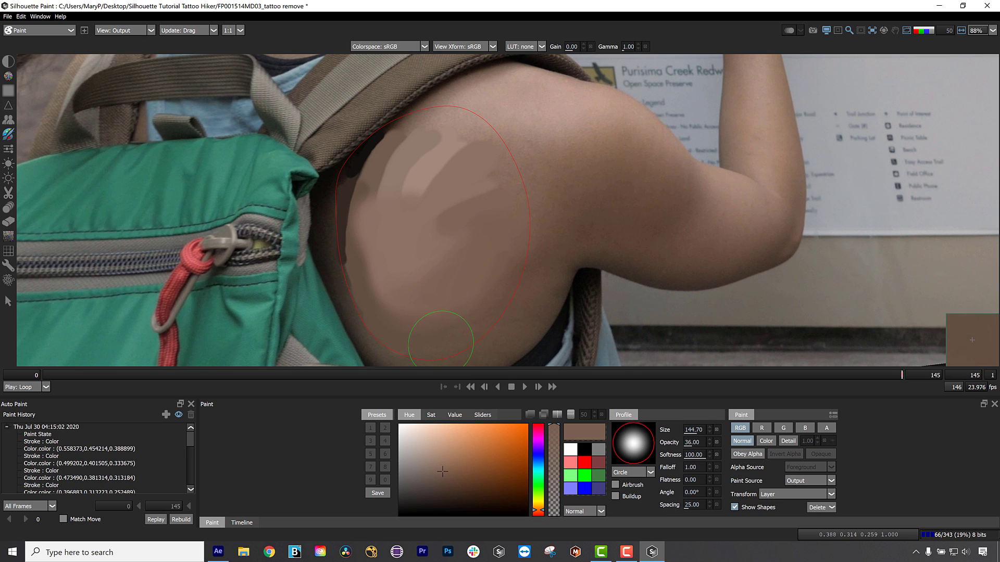
pyautogui.moveTo(436, 337); pyautogui.dragTo(372, 202)
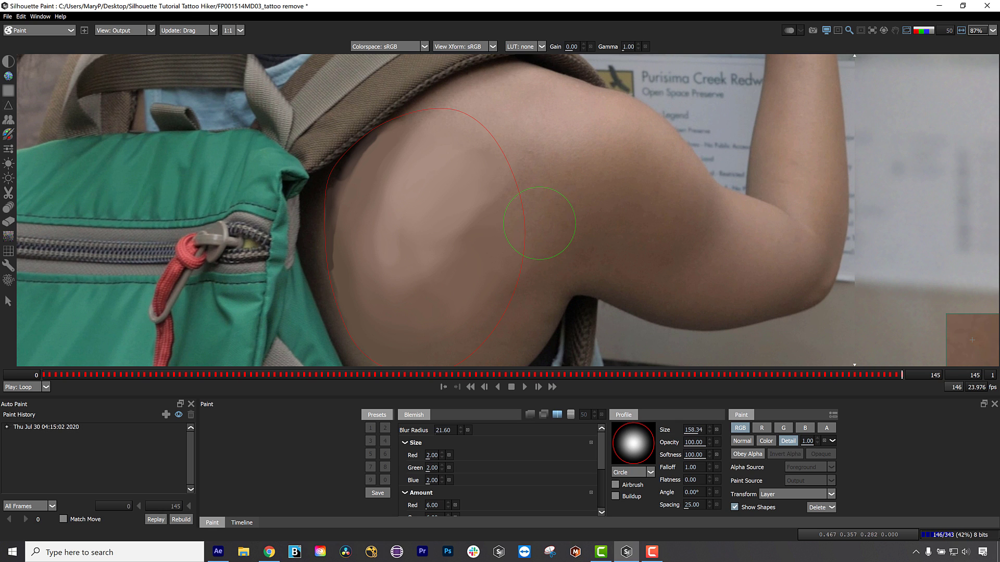
pyautogui.moveTo(877, 227)
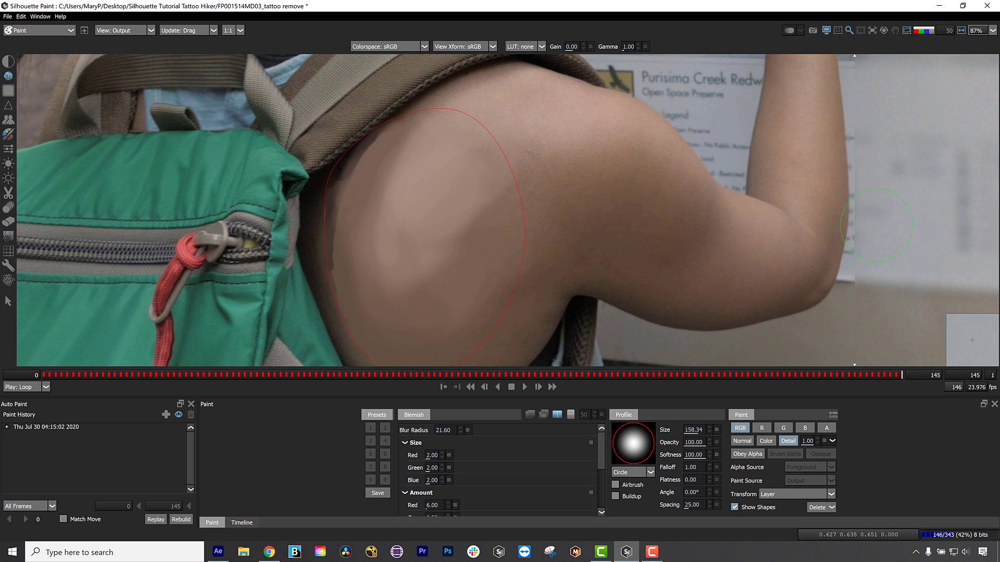
pyautogui.moveTo(848, 345)
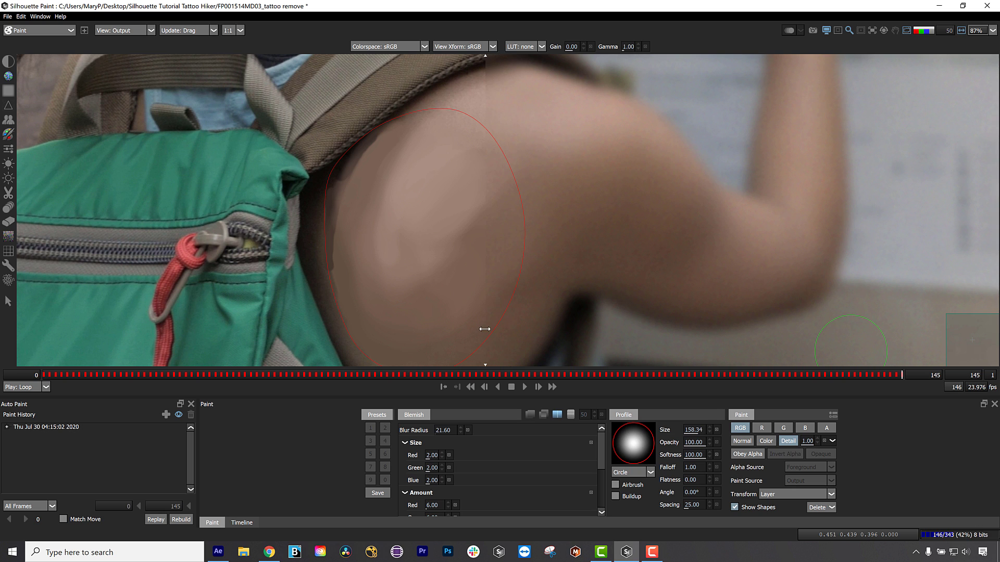
pyautogui.moveTo(507, 99)
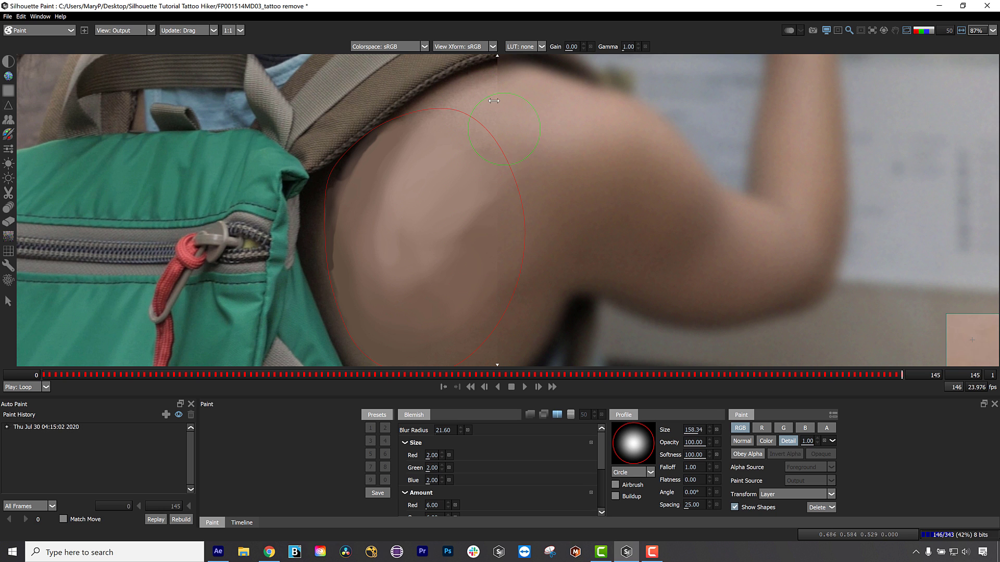
pyautogui.moveTo(566, 142)
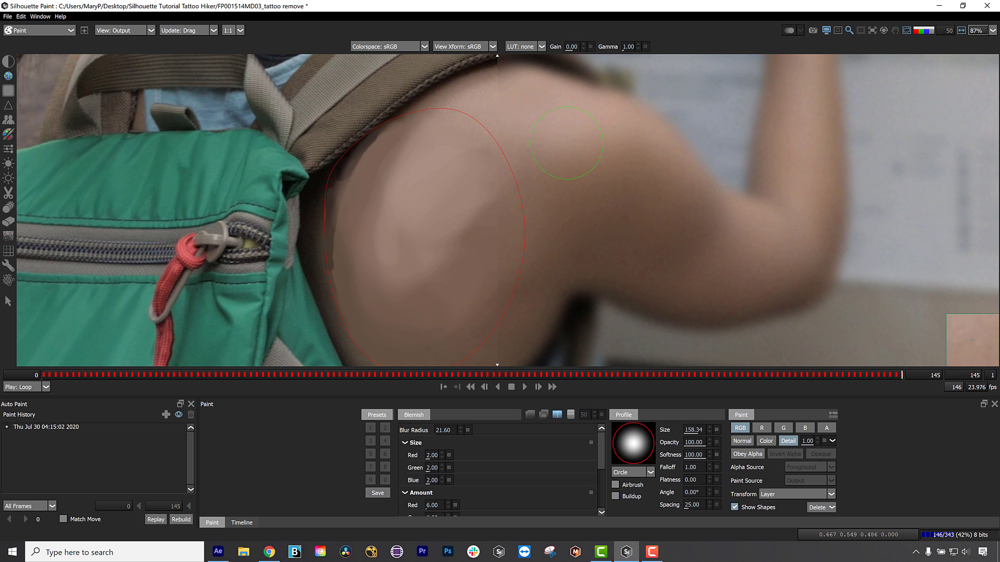
# Lower Blemish red and blue softness to 1.00 in single-channel view, then return to RGB.
pyautogui.click(906, 30)
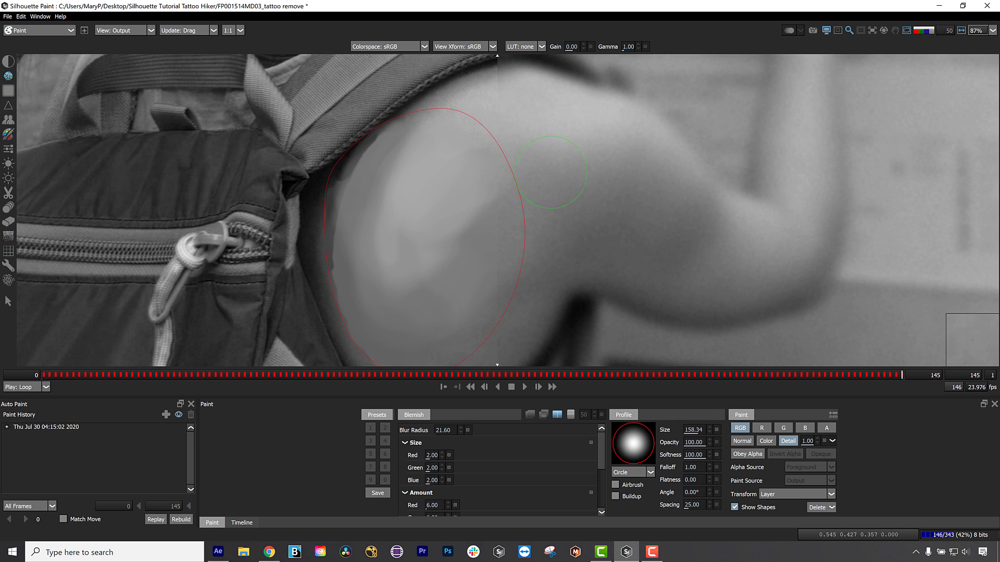
pyautogui.moveTo(526, 144)
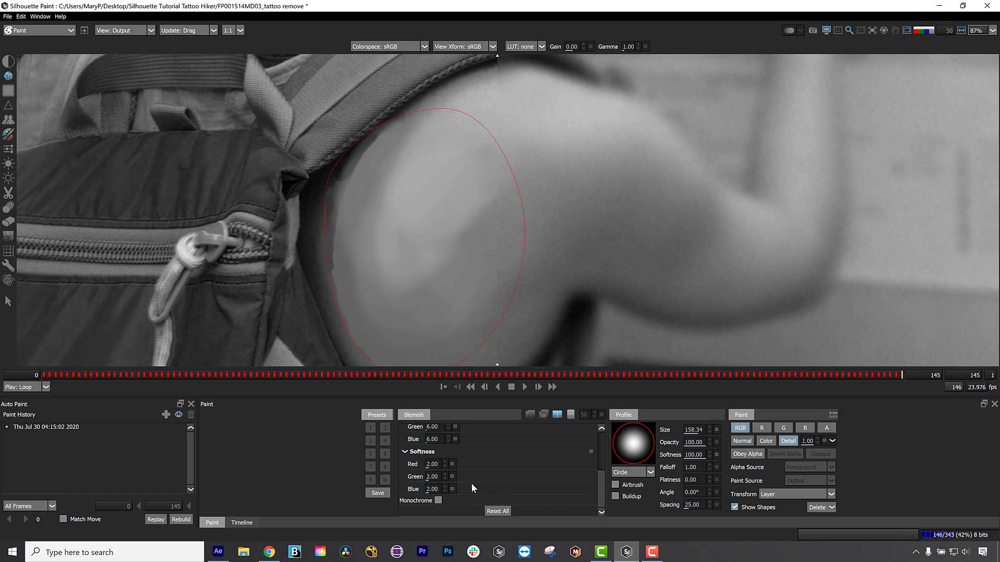
pyautogui.click(445, 466)
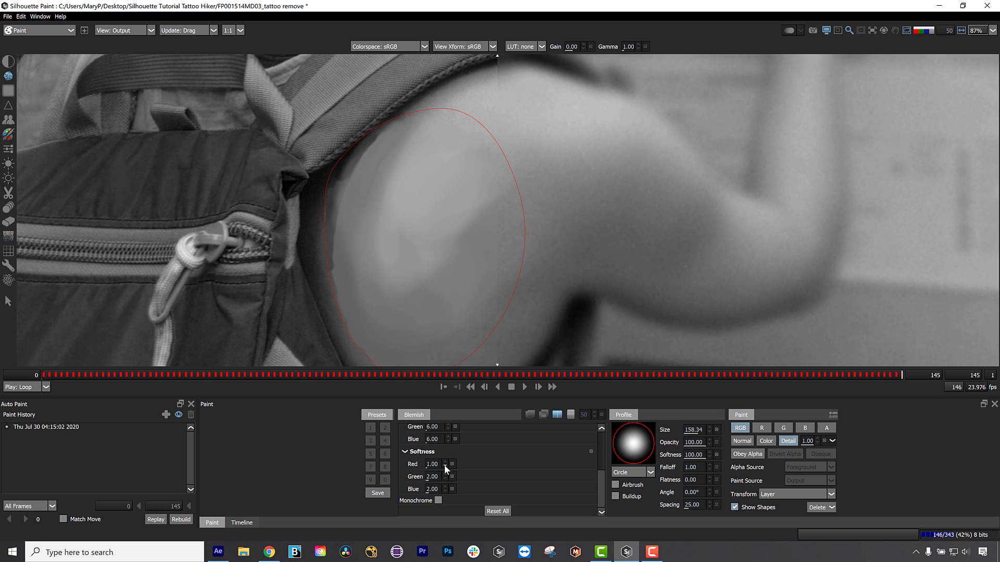
pyautogui.moveTo(485, 470)
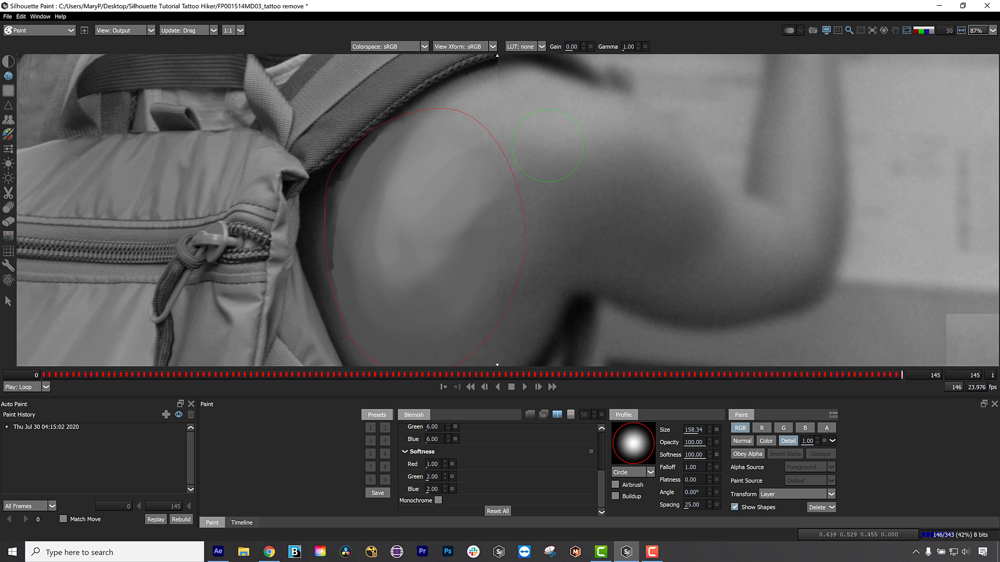
pyautogui.moveTo(565, 187)
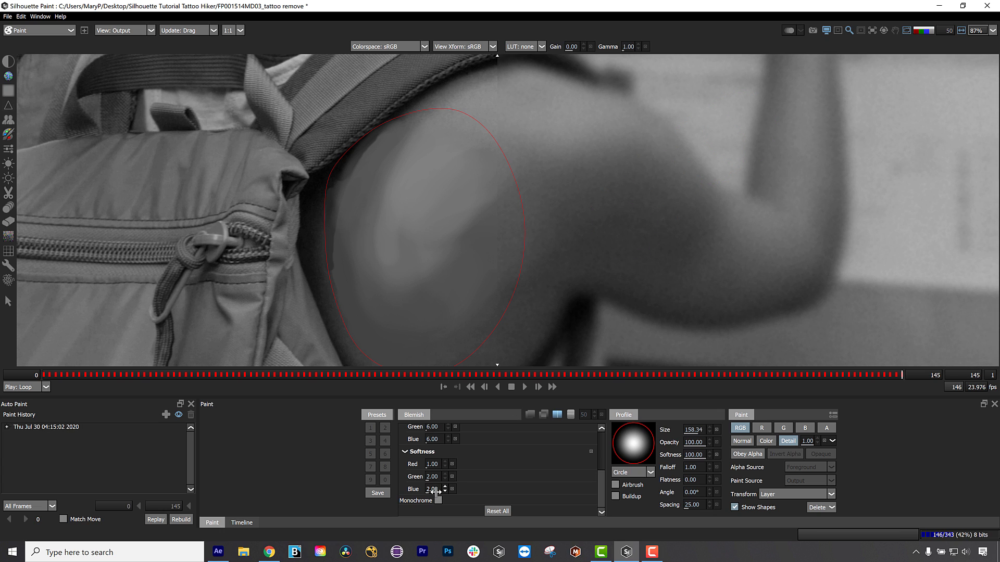
pyautogui.click(444, 491)
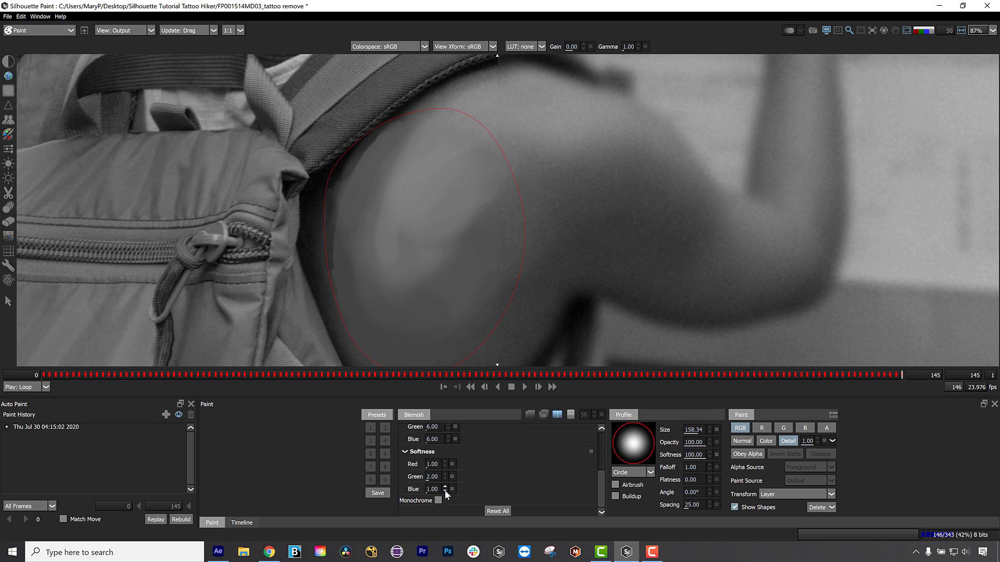
pyautogui.moveTo(517, 194)
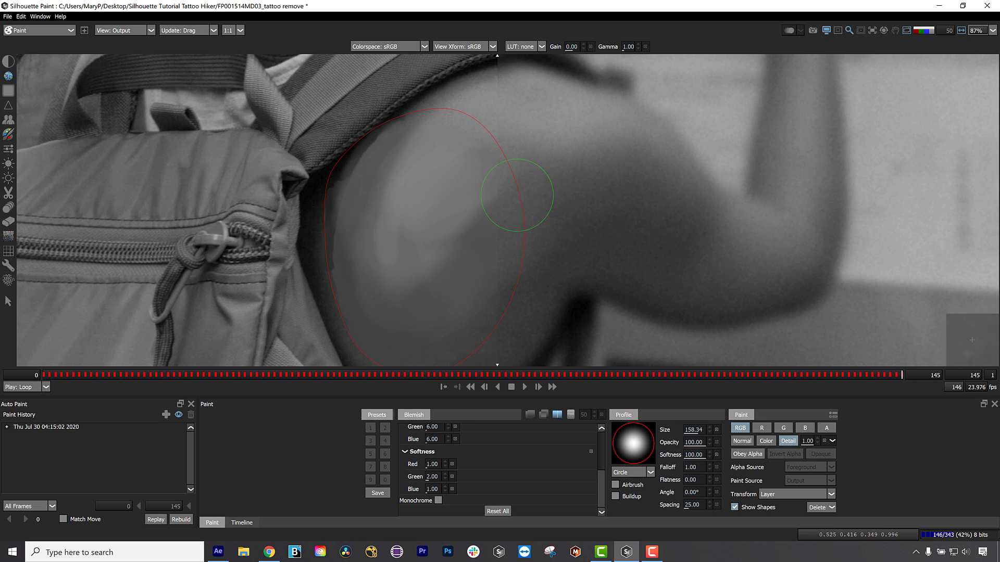
pyautogui.click(557, 414)
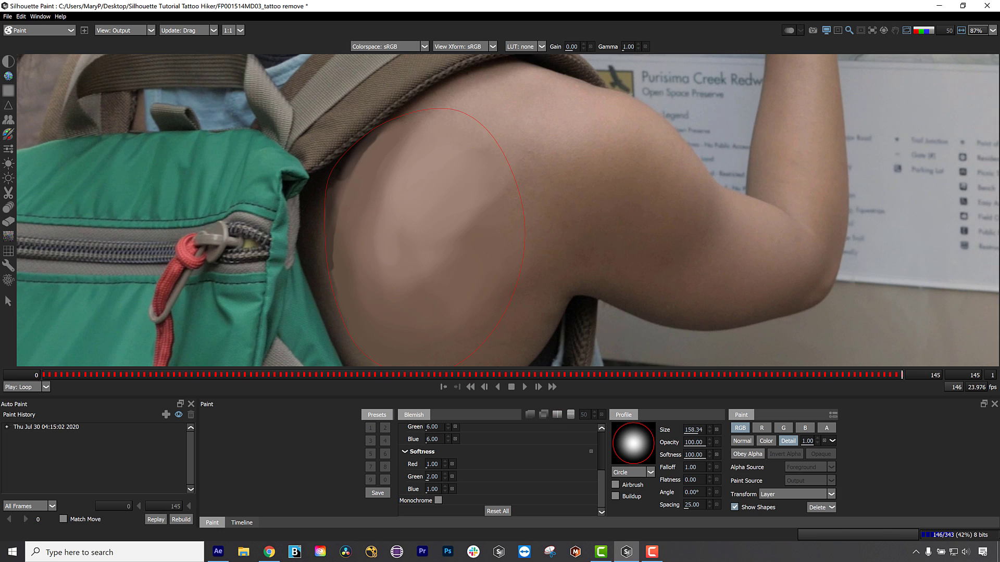
pyautogui.moveTo(539, 169)
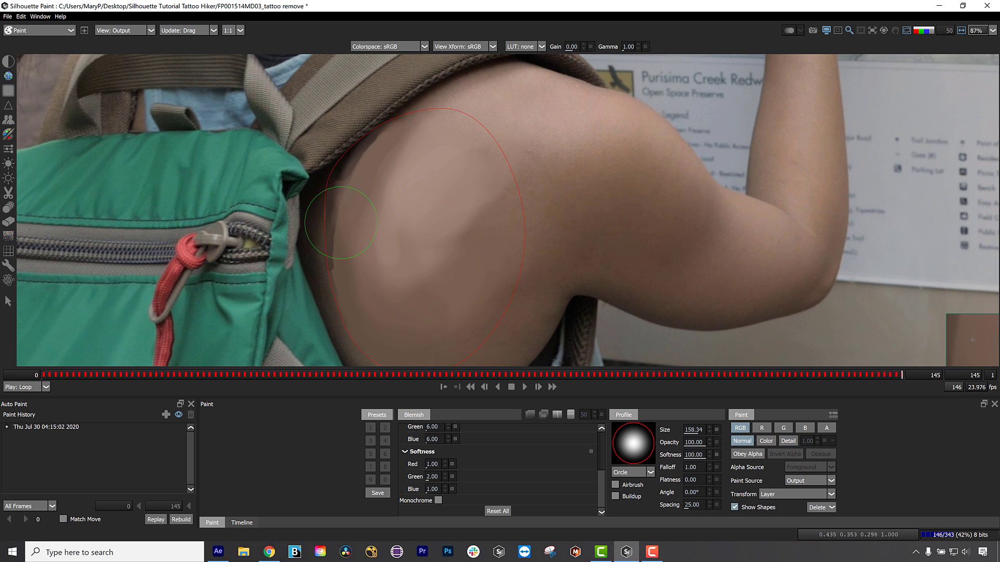
# Blend colour along the shoulder patch's left edge with a Normal-mode Blemish stroke.
pyautogui.moveTo(341, 224); pyautogui.dragTo(486, 210)
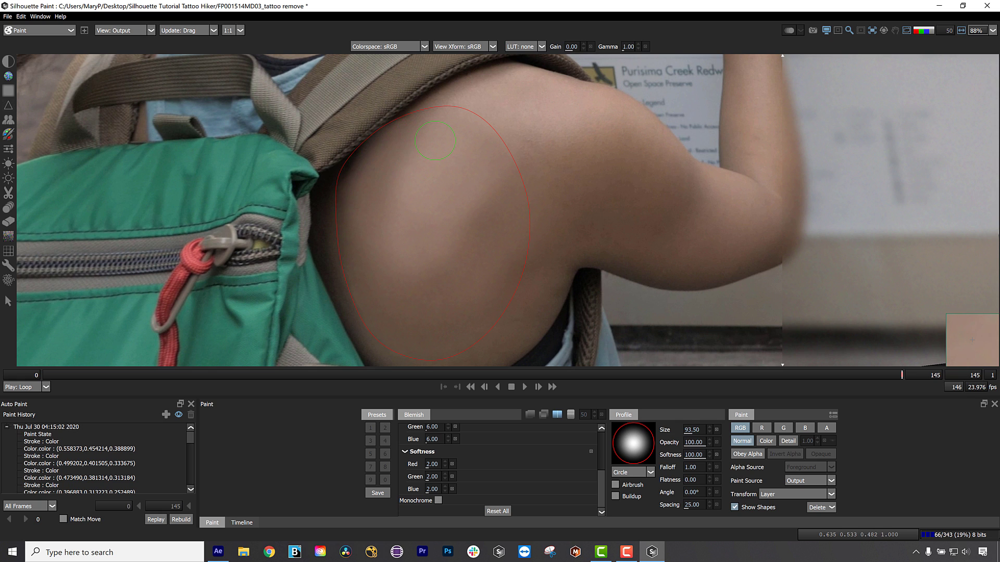
pyautogui.moveTo(541, 156)
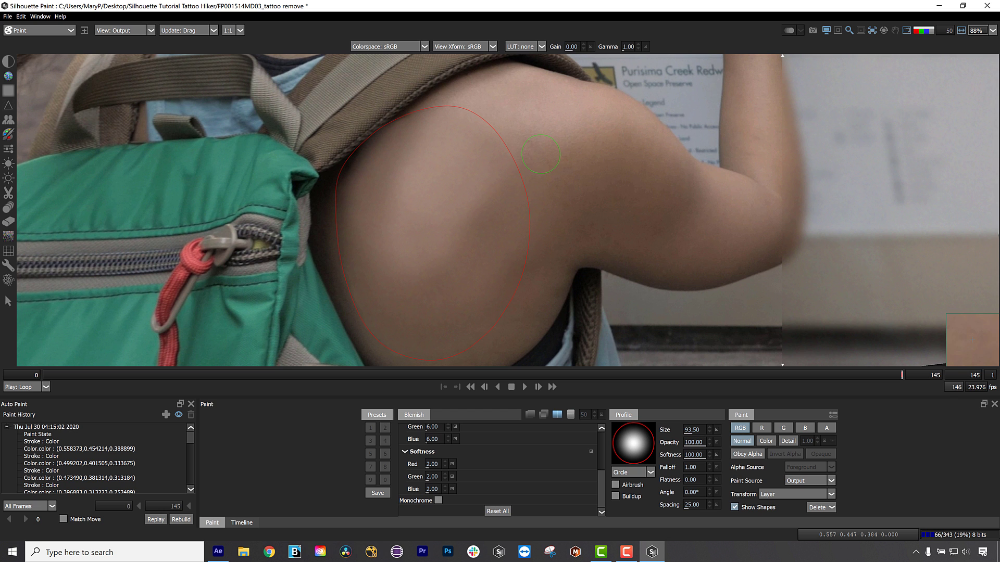
pyautogui.moveTo(553, 154)
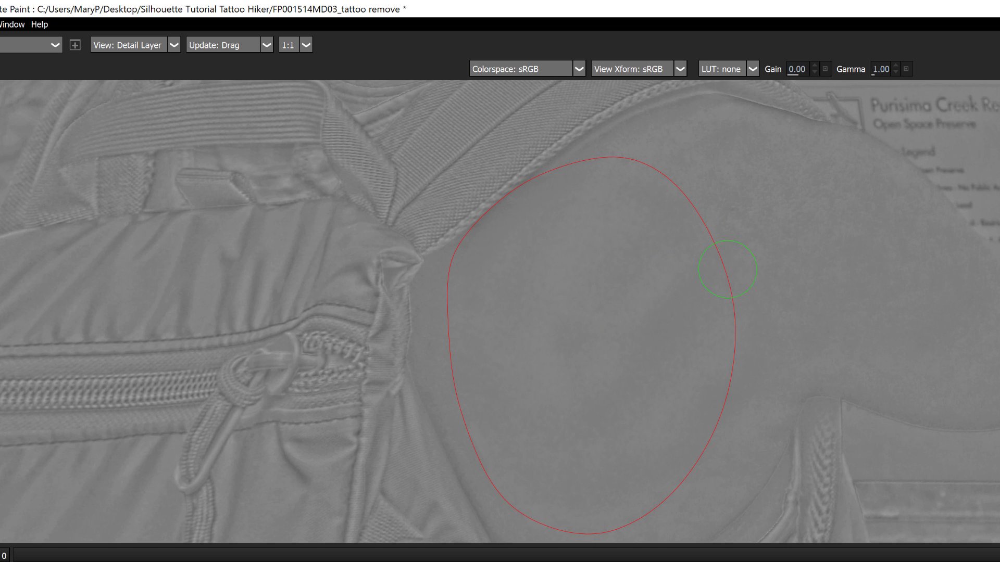
pyautogui.moveTo(564, 267)
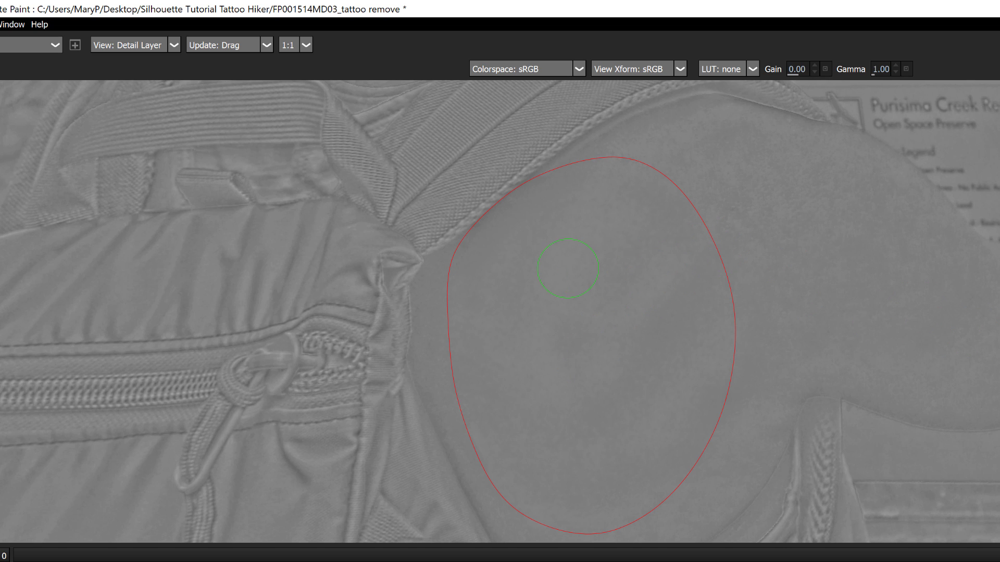
pyautogui.moveTo(695, 269)
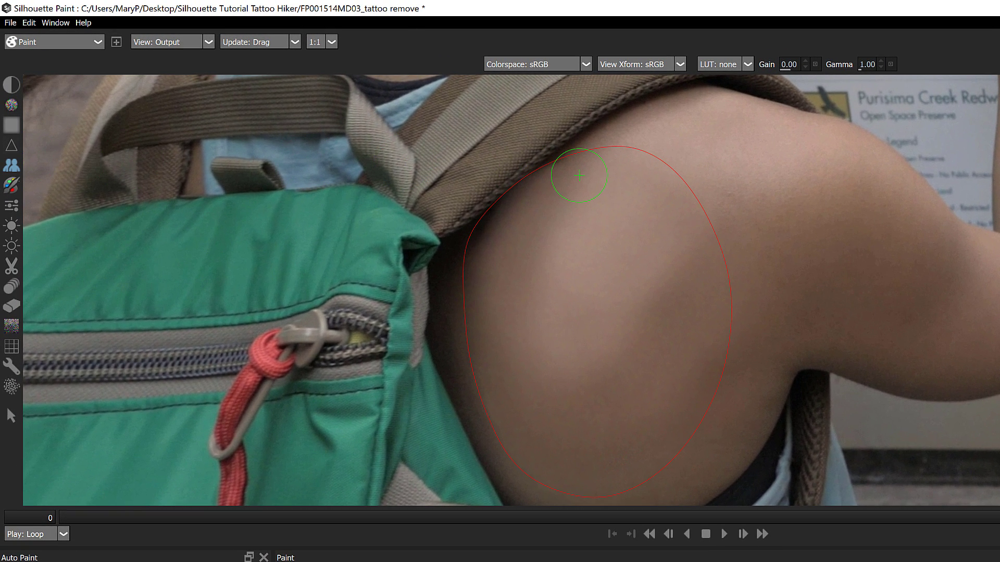
# Sample arm skin, set clone Source to Output, and stroke texture across the patch.
pyautogui.moveTo(579, 175); pyautogui.dragTo(803, 207)
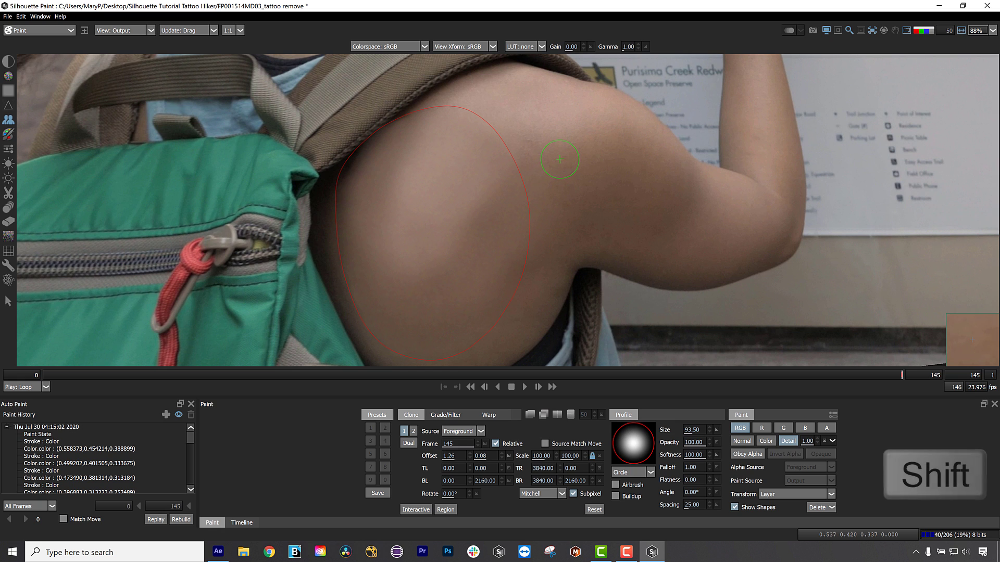
pyautogui.moveTo(559, 159); pyautogui.dragTo(498, 191)
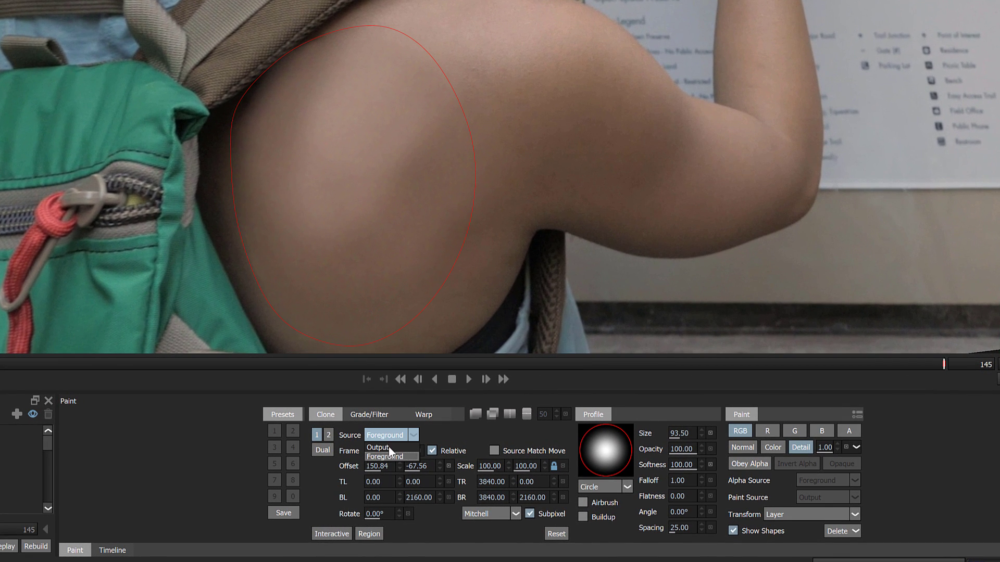
pyautogui.click(379, 448)
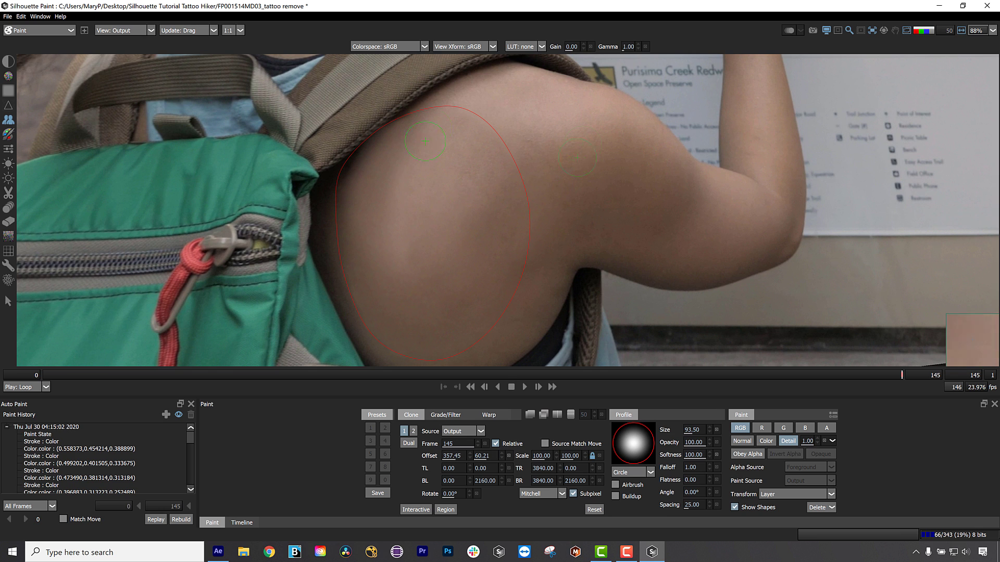
pyautogui.moveTo(426, 140); pyautogui.dragTo(483, 160)
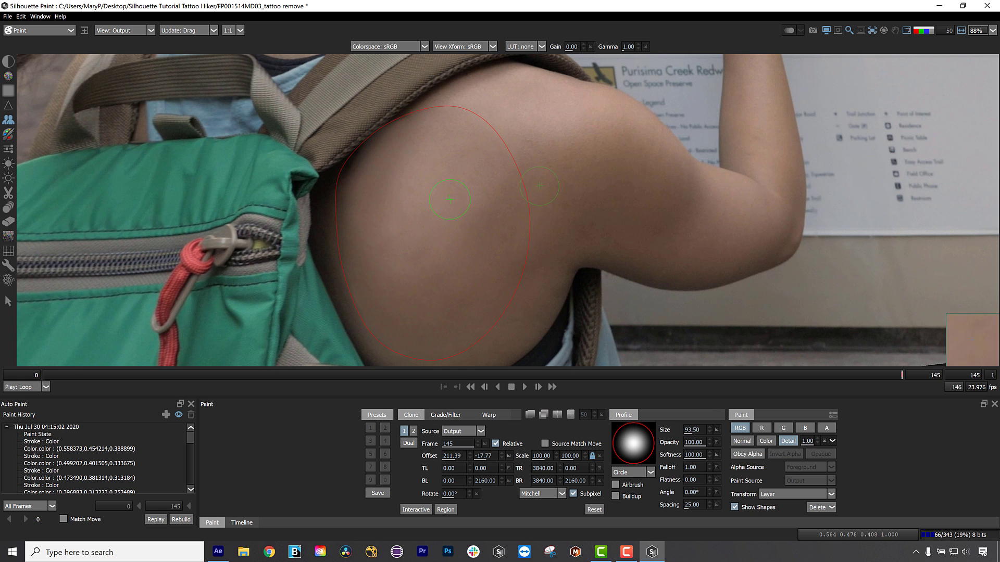
pyautogui.moveTo(449, 200); pyautogui.dragTo(485, 199)
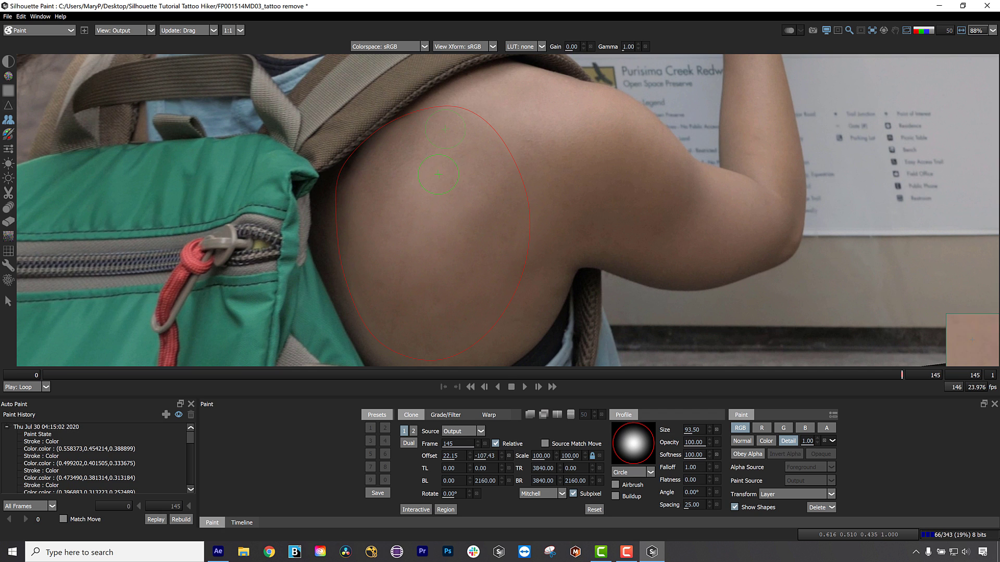
pyautogui.moveTo(438, 173); pyautogui.dragTo(466, 233)
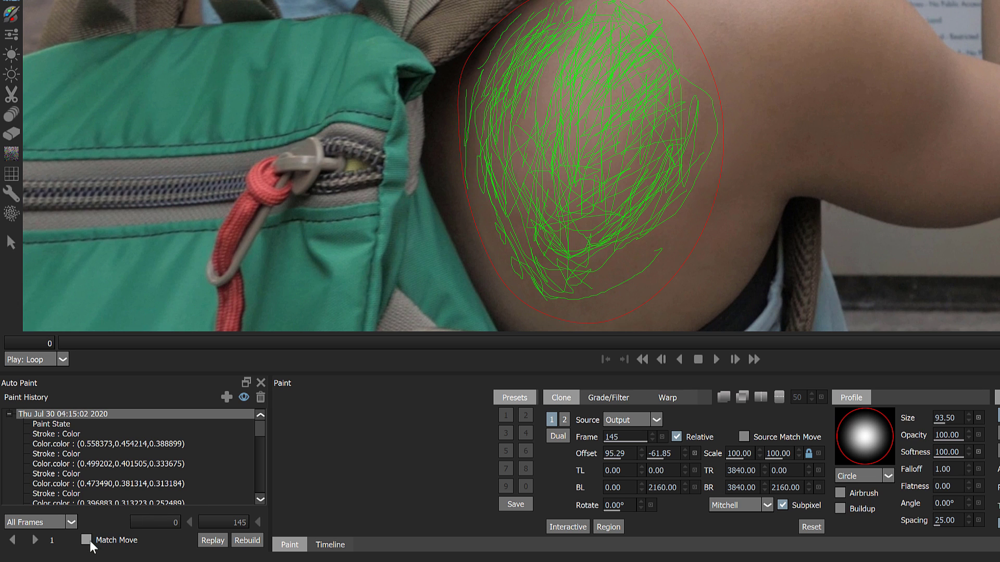
# Replay the shoulder paint strokes across all frames with Match Move enabled.
pyautogui.click(87, 540)
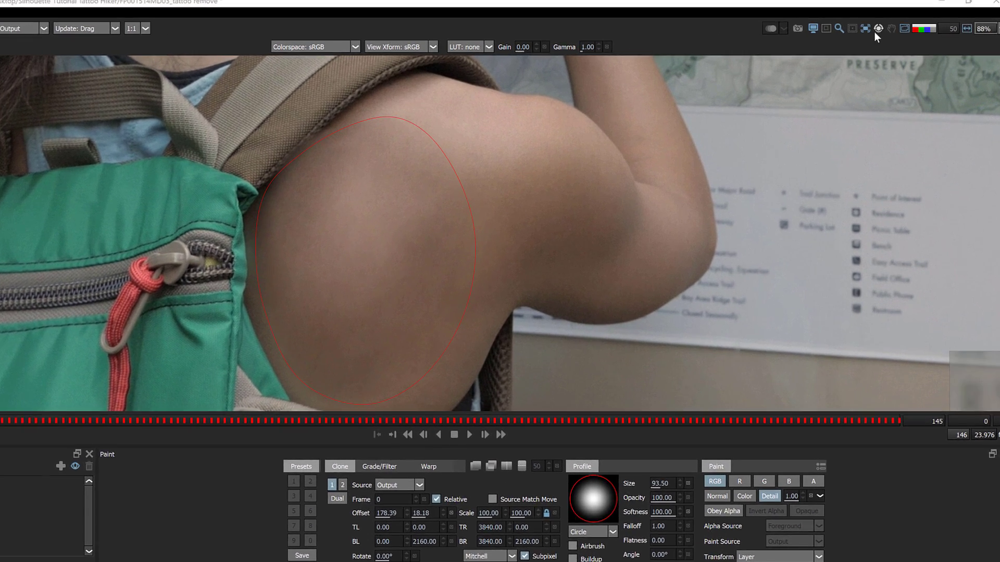
# Fit the full frame in view to review the clean shoulder, then save the project.
pyautogui.click(878, 26)
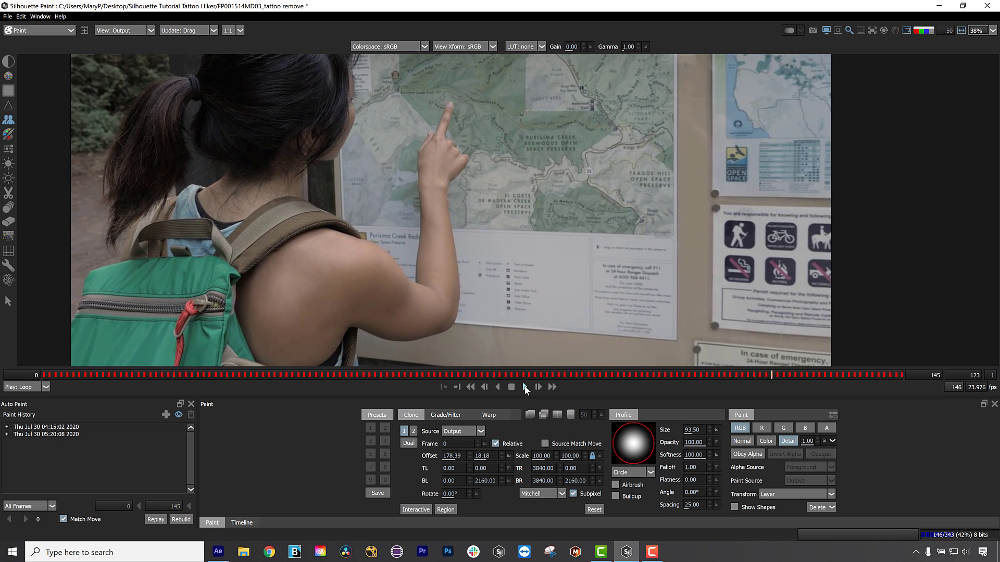
pyautogui.click(6, 16)
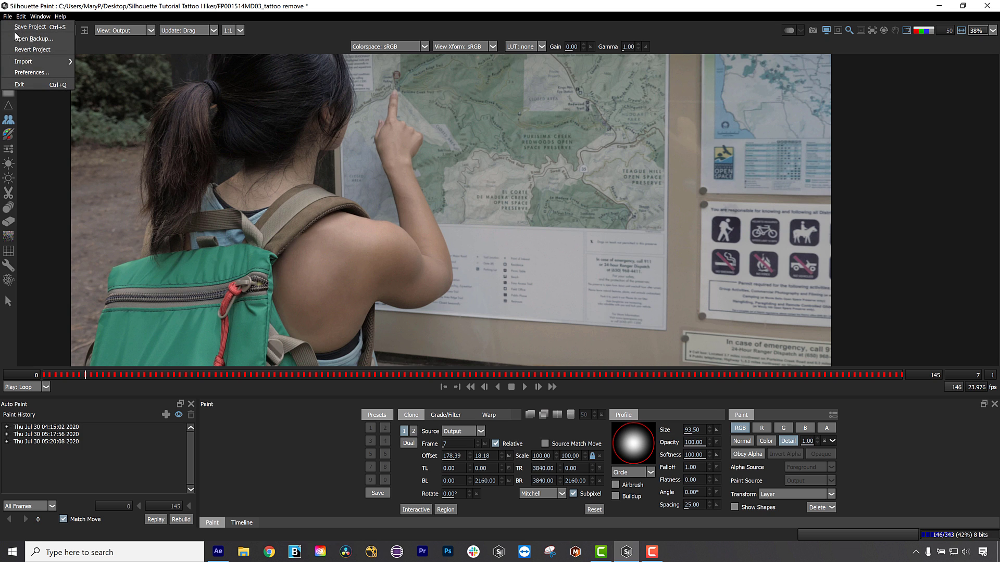
pyautogui.click(7, 16)
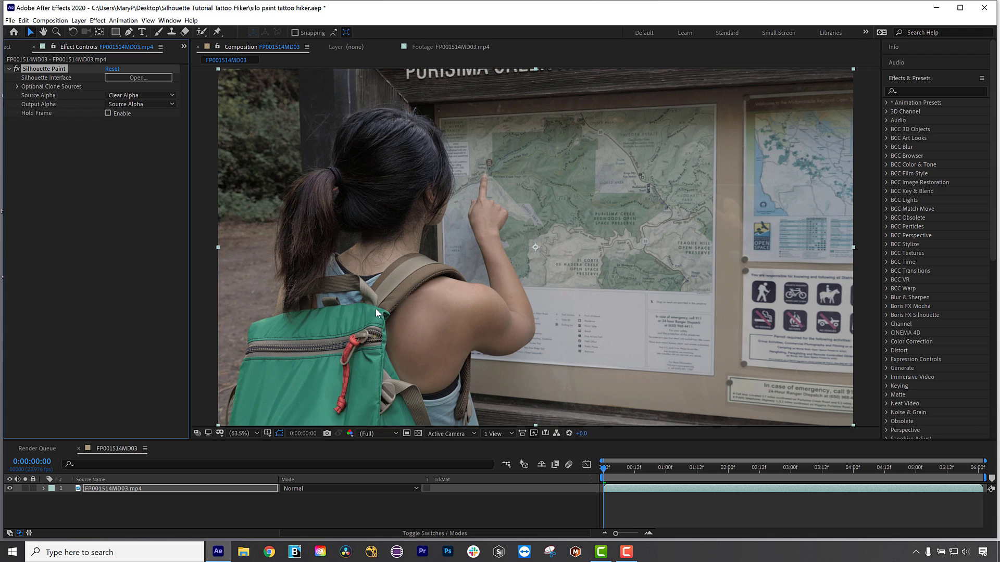
pyautogui.moveTo(392, 296)
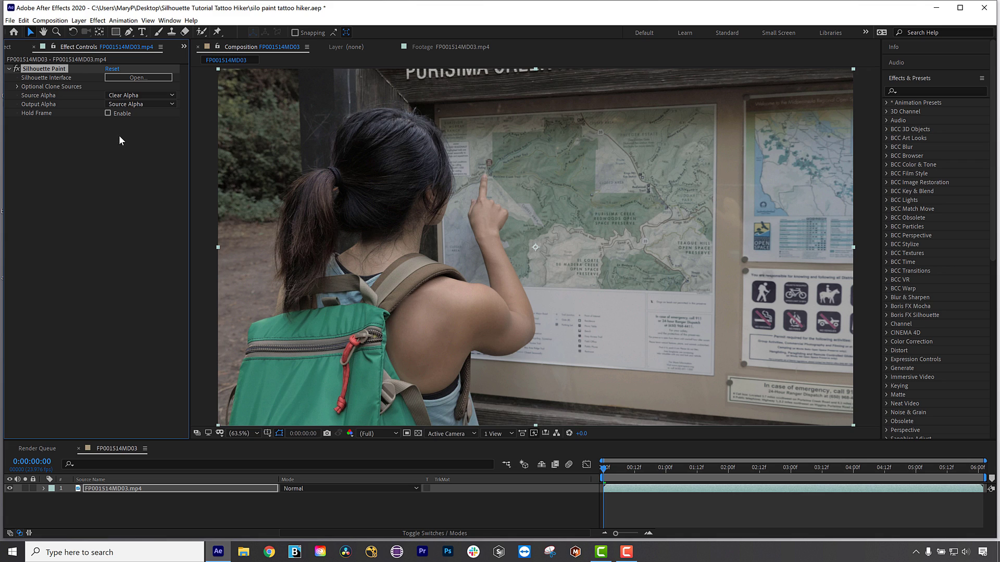
# Set Silhouette Paint's Output Alpha to Painted Alpha, then reopen the dropdown.
pyautogui.click(140, 104)
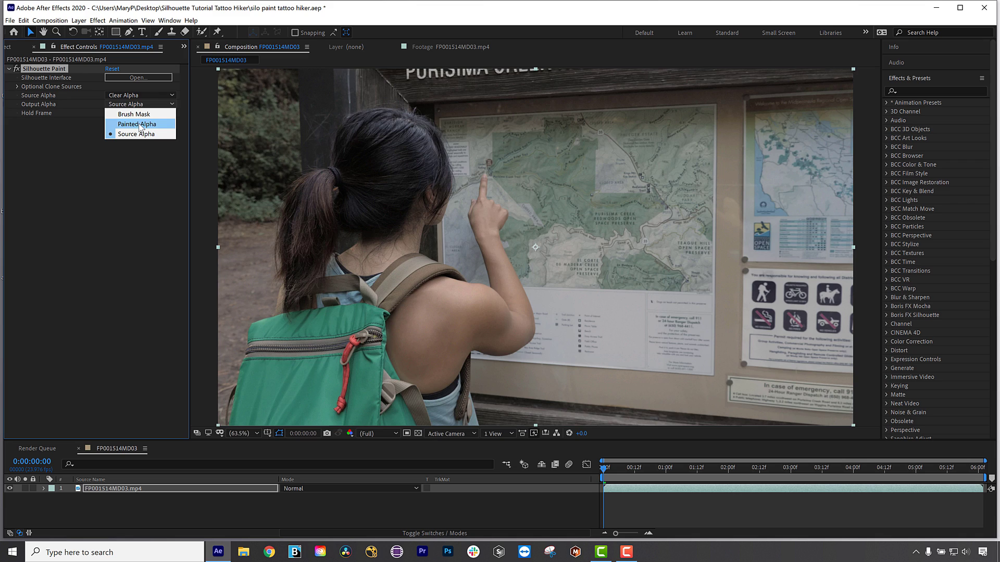
pyautogui.click(137, 124)
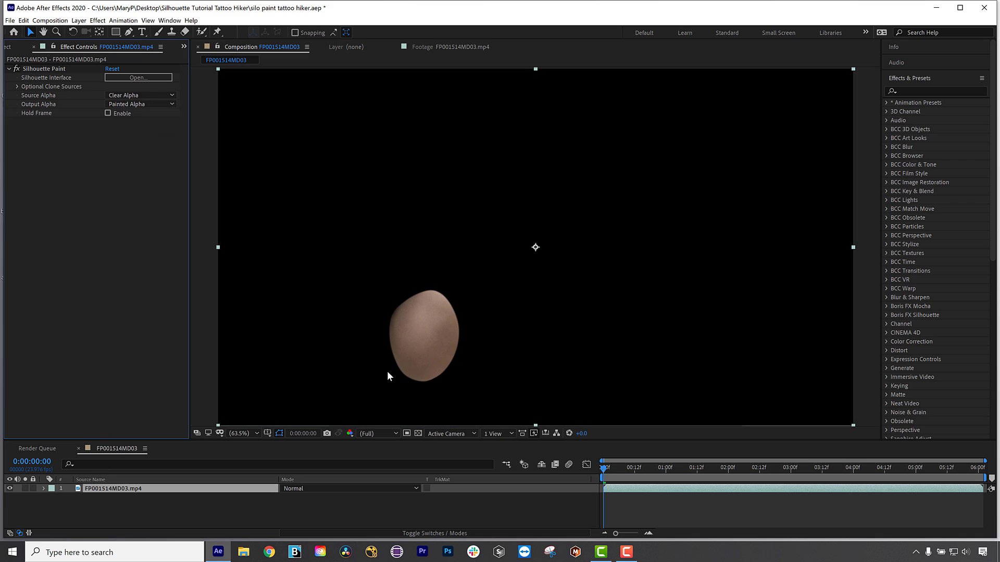
pyautogui.moveTo(427, 278)
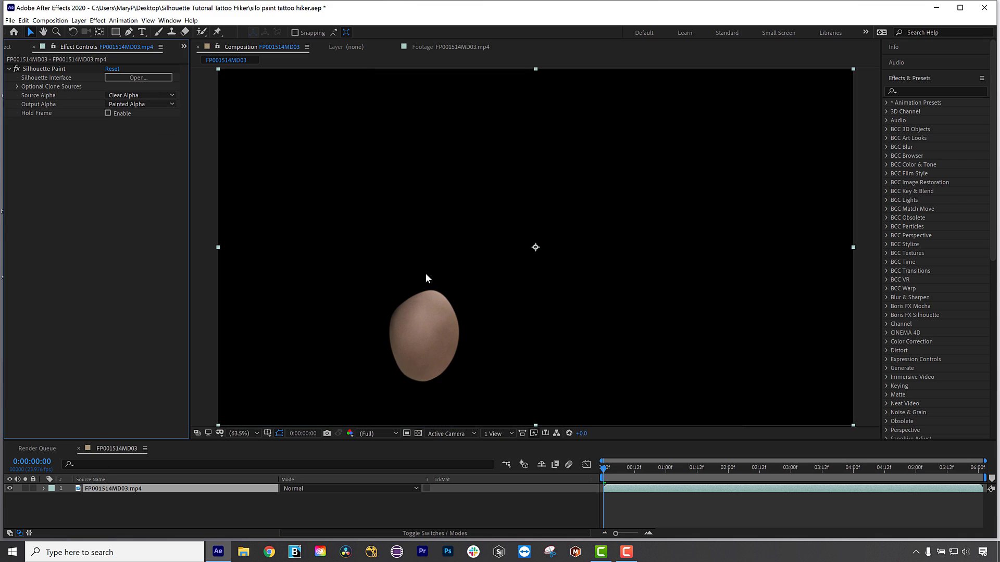
pyautogui.click(140, 104)
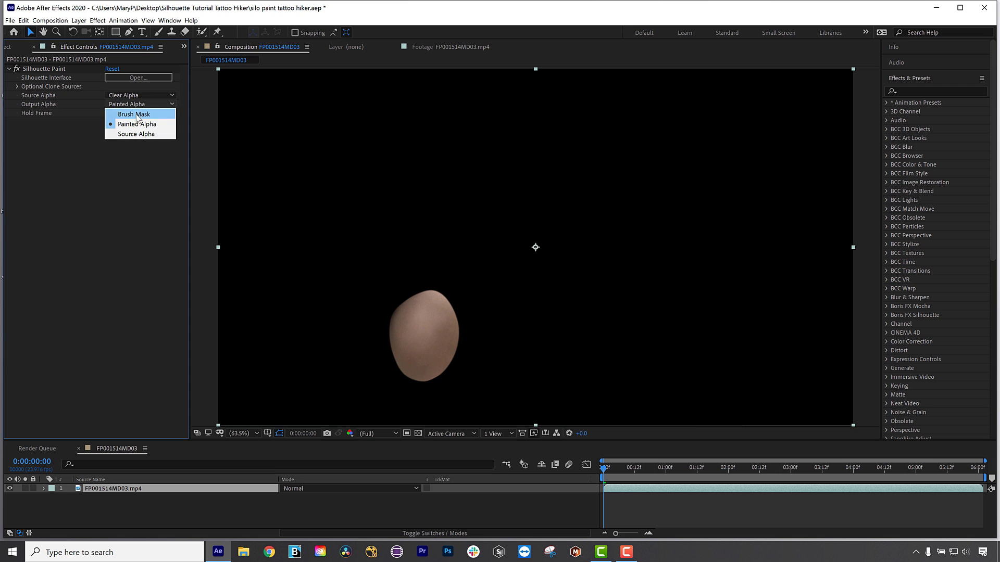